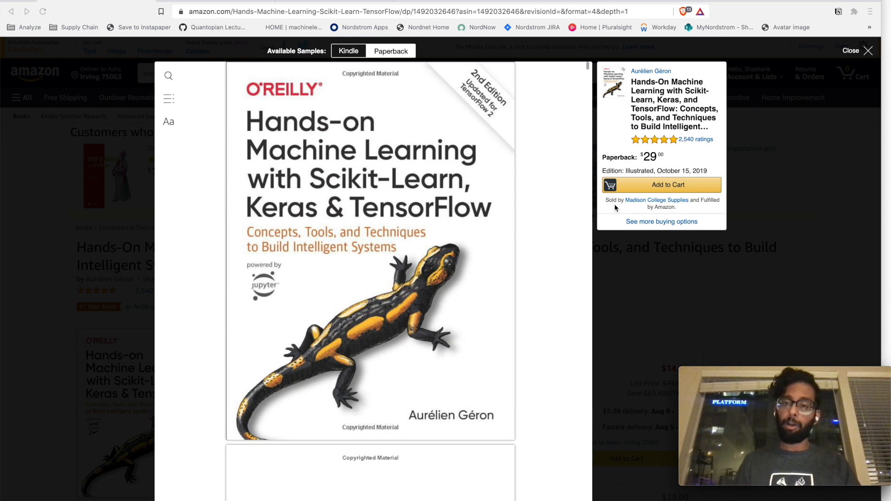
pyautogui.moveTo(429, 199)
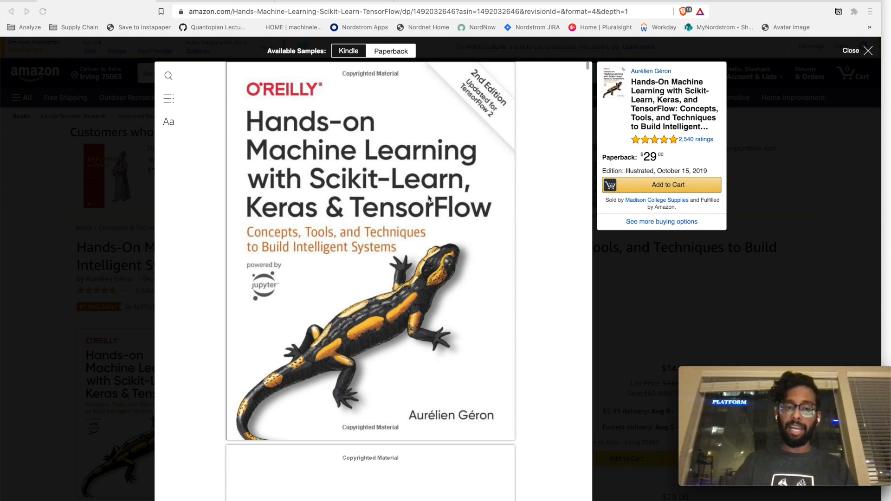
pyautogui.moveTo(437, 160)
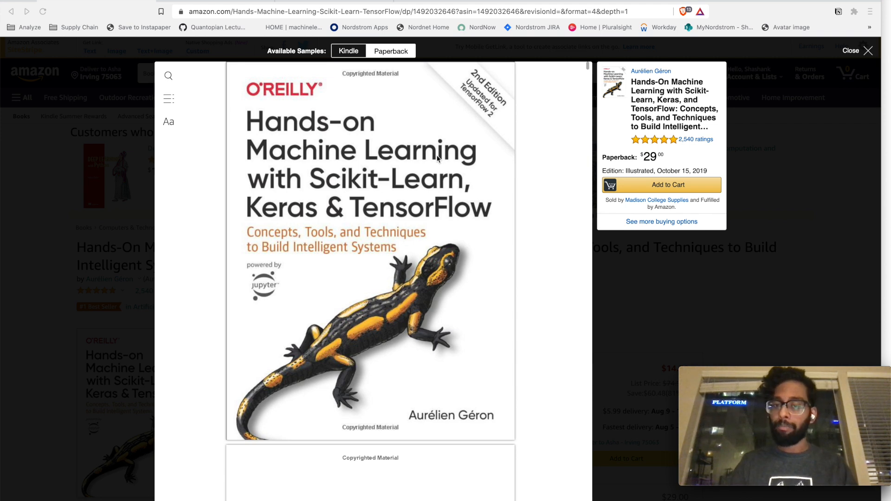
pyautogui.moveTo(529, 273)
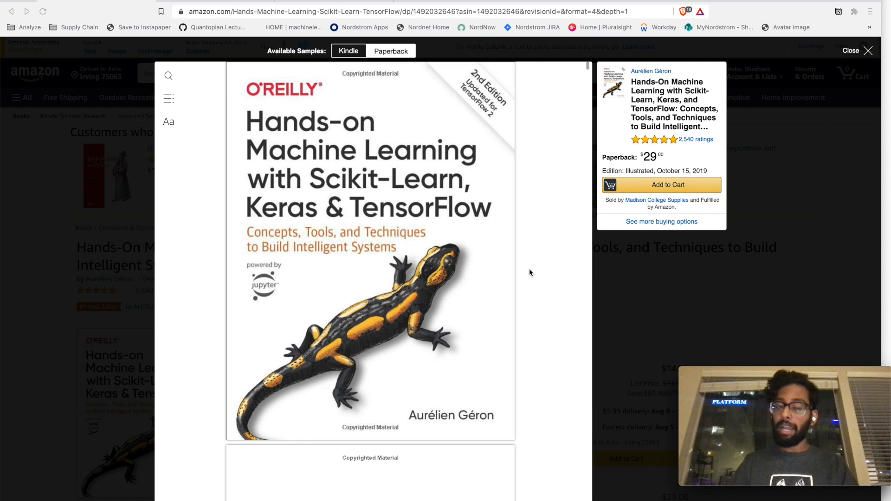
pyautogui.moveTo(436, 171)
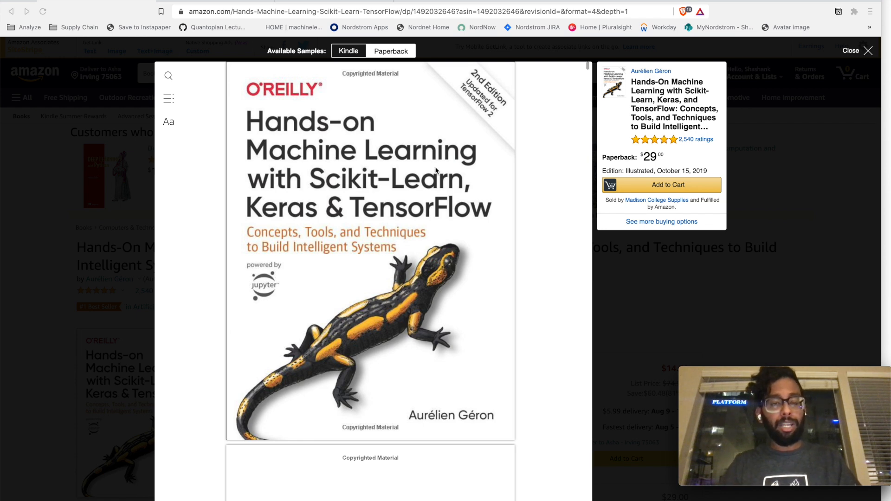
pyautogui.moveTo(461, 78)
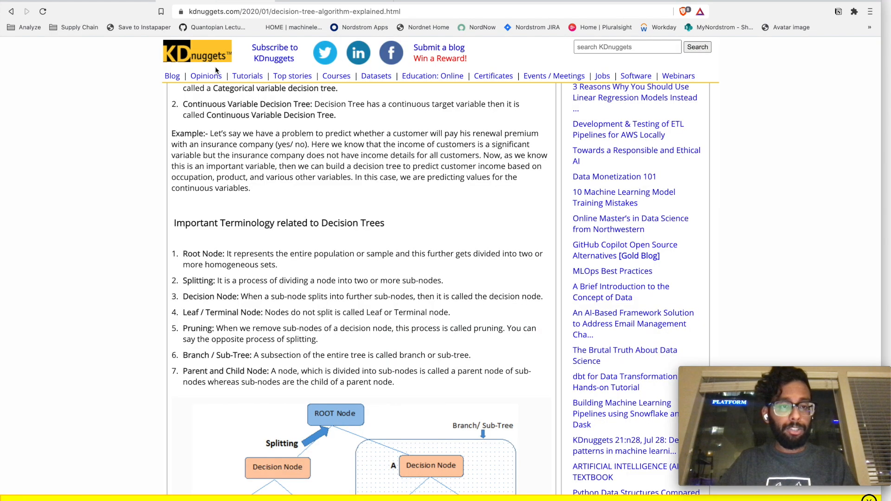
# Scroll the KDnuggets article down to the root, decision and terminal node diagram
pyautogui.scroll(-3)
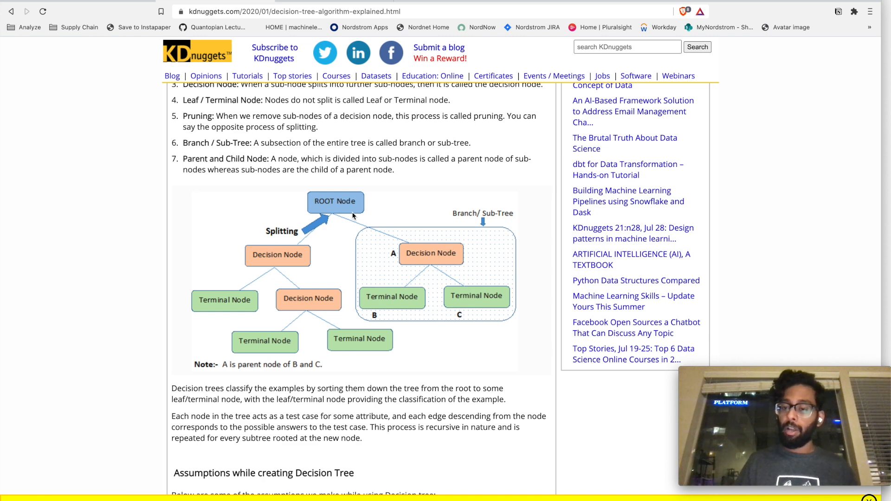
pyautogui.moveTo(416, 296)
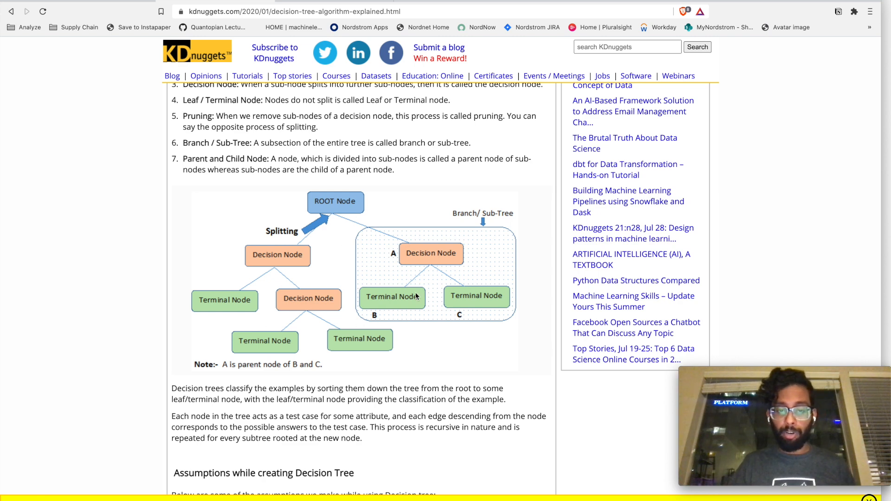
pyautogui.moveTo(438, 300)
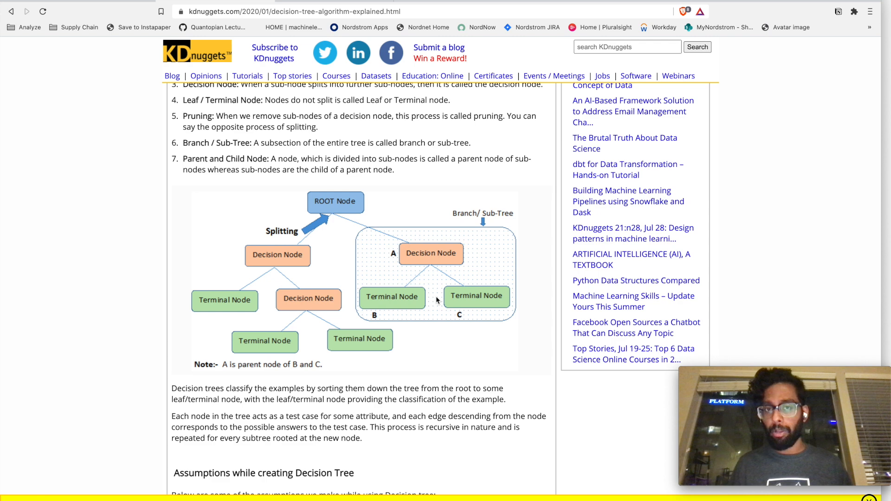
pyautogui.moveTo(311, 376)
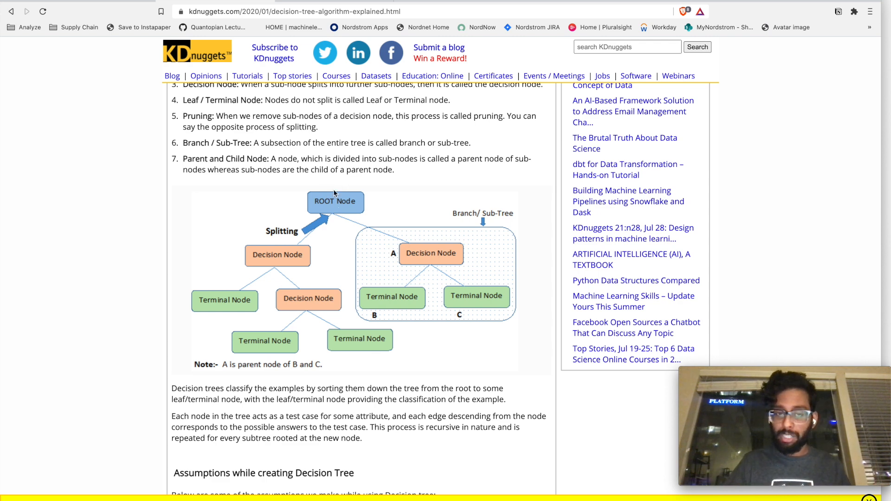
pyautogui.moveTo(263, 277)
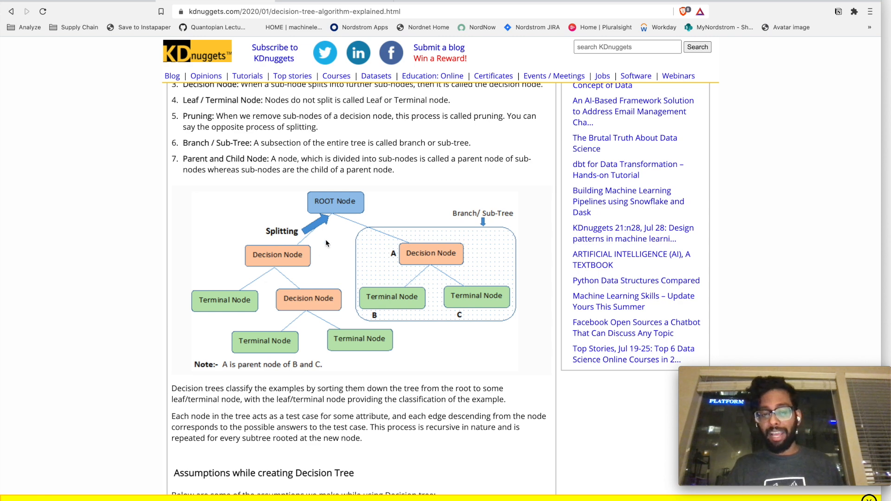
pyautogui.moveTo(260, 260)
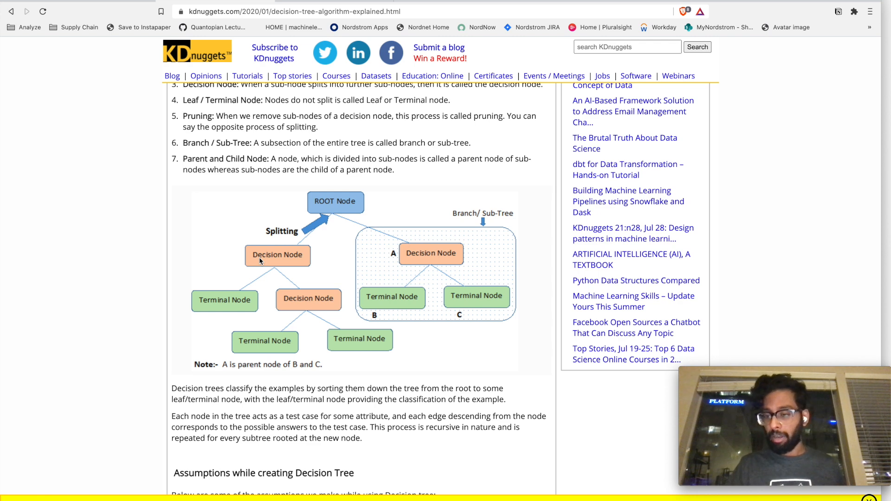
pyautogui.moveTo(373, 224)
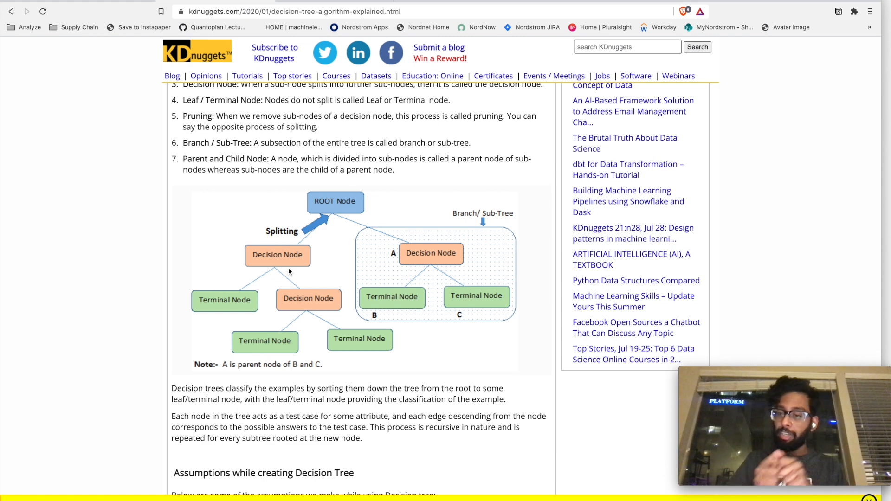
pyautogui.moveTo(222, 320)
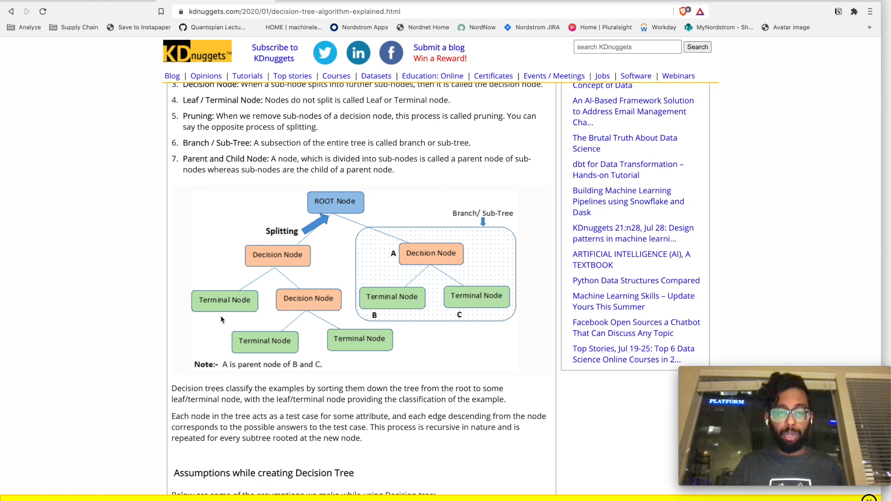
pyautogui.moveTo(345, 319)
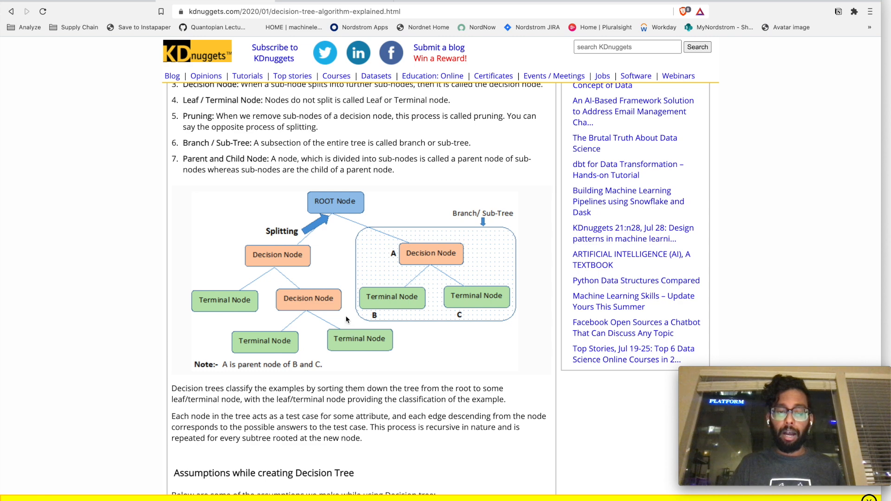
pyautogui.moveTo(520, 291)
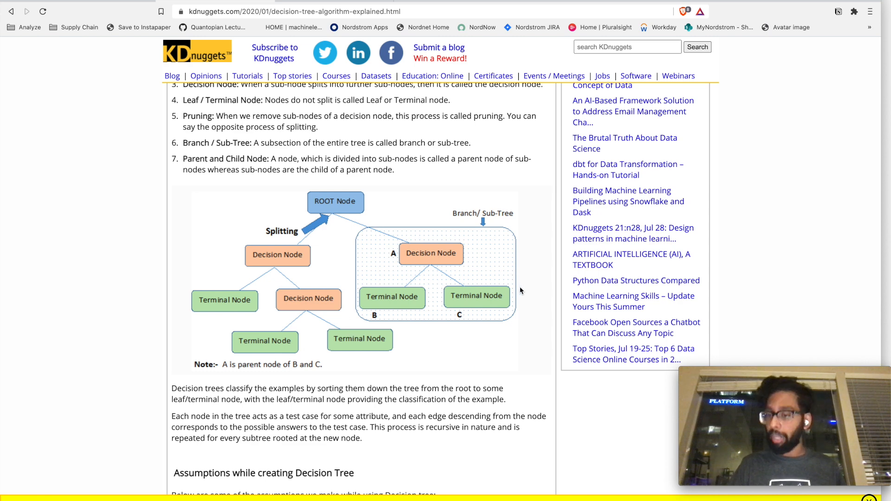
pyautogui.moveTo(374, 329)
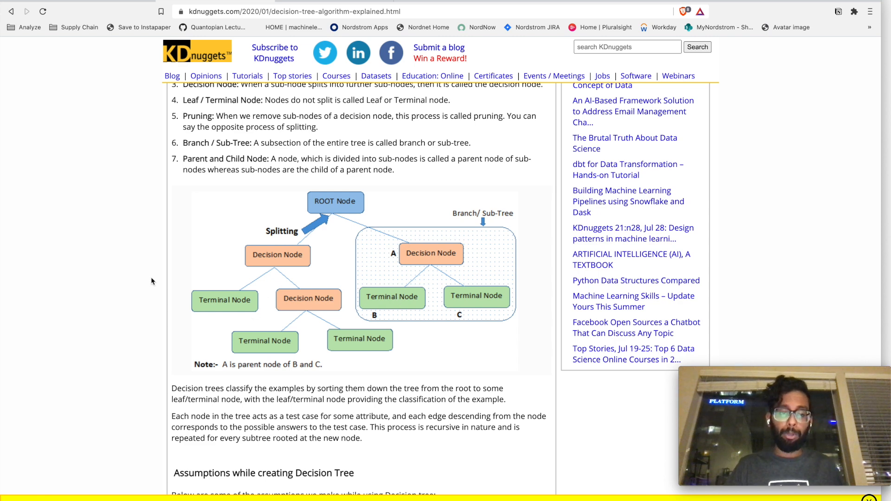
pyautogui.moveTo(262, 349)
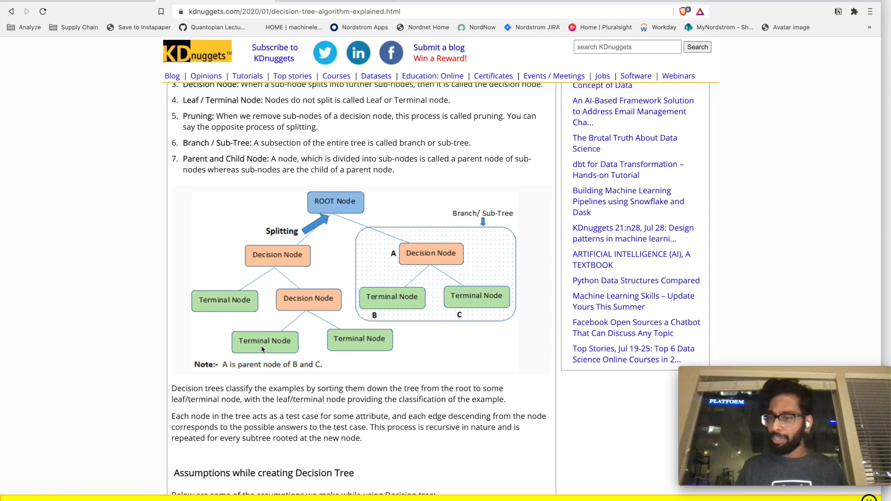
pyautogui.moveTo(266, 377)
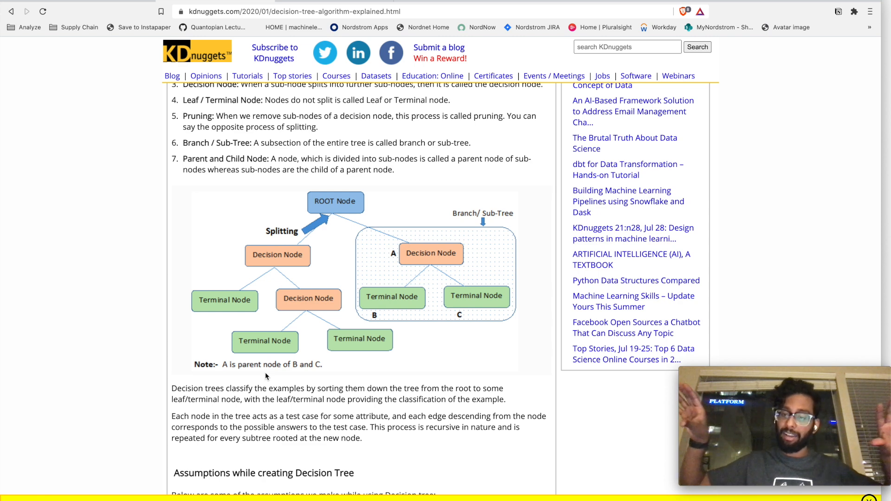
pyautogui.scroll(-3)
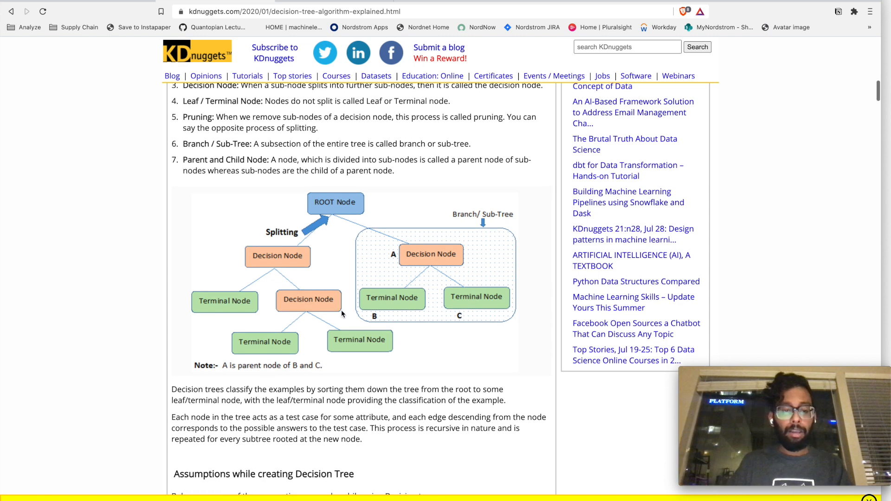
pyautogui.scroll(-3)
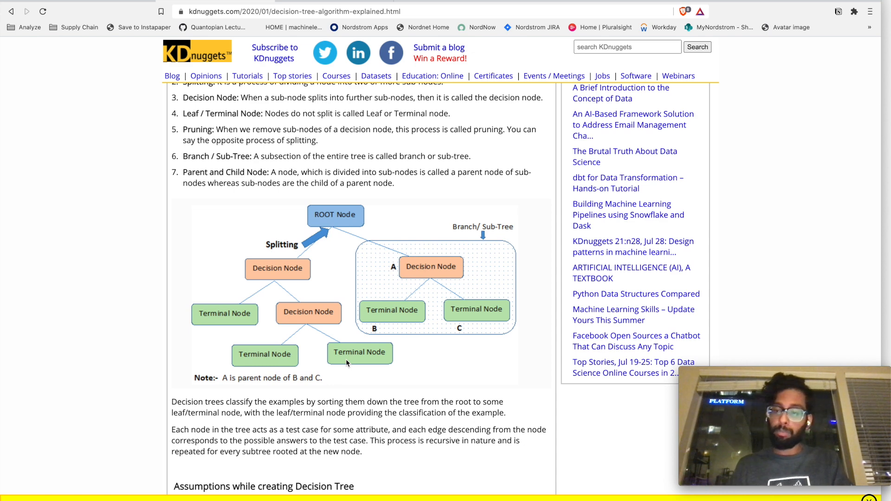
pyautogui.moveTo(415, 278)
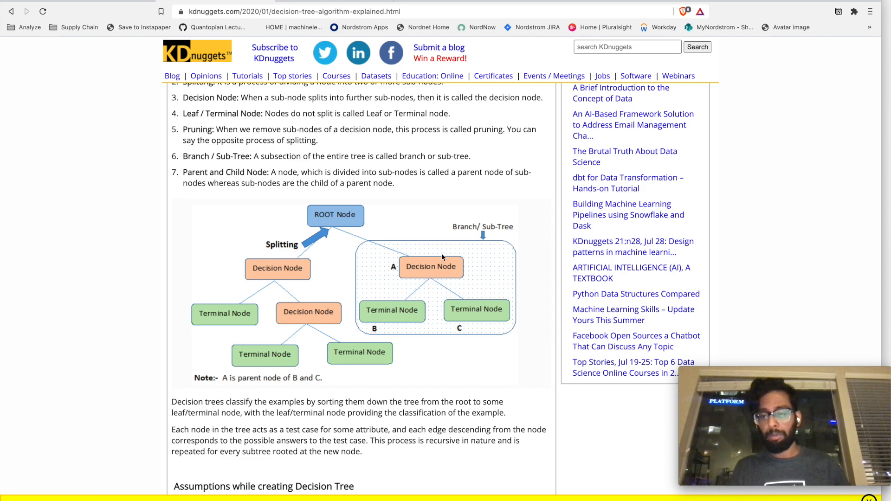
pyautogui.moveTo(458, 260)
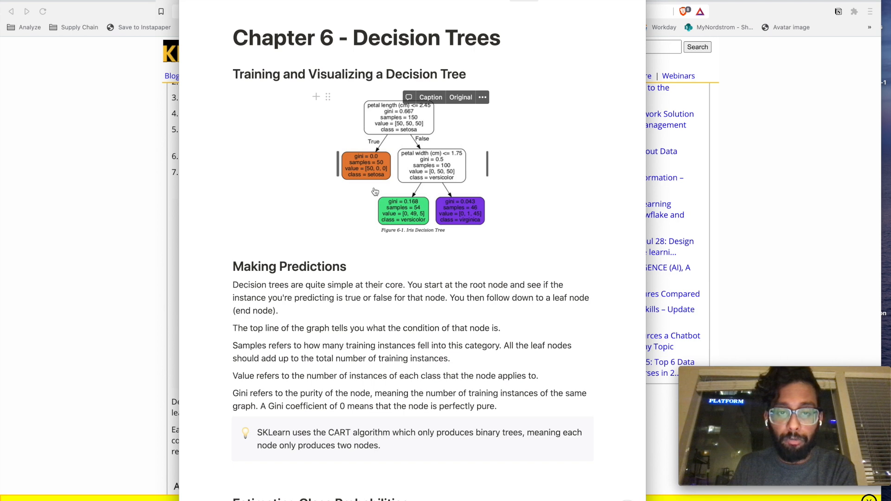
pyautogui.moveTo(368, 172)
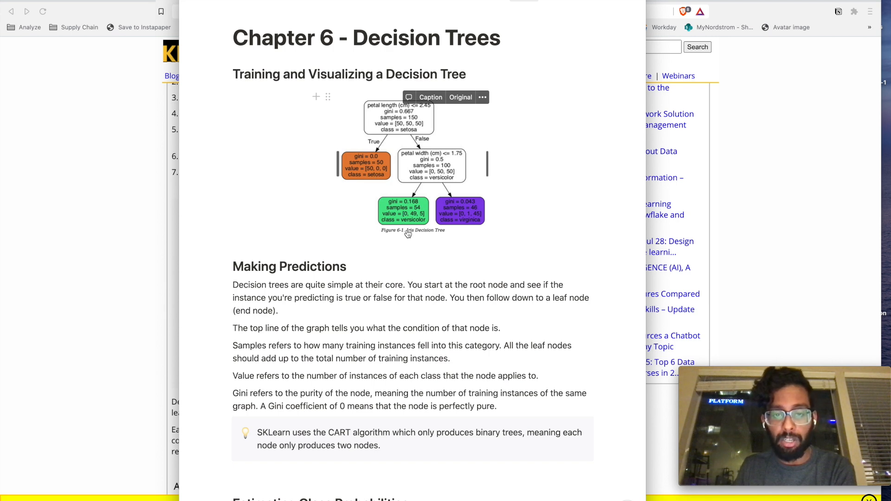
pyautogui.moveTo(484, 234)
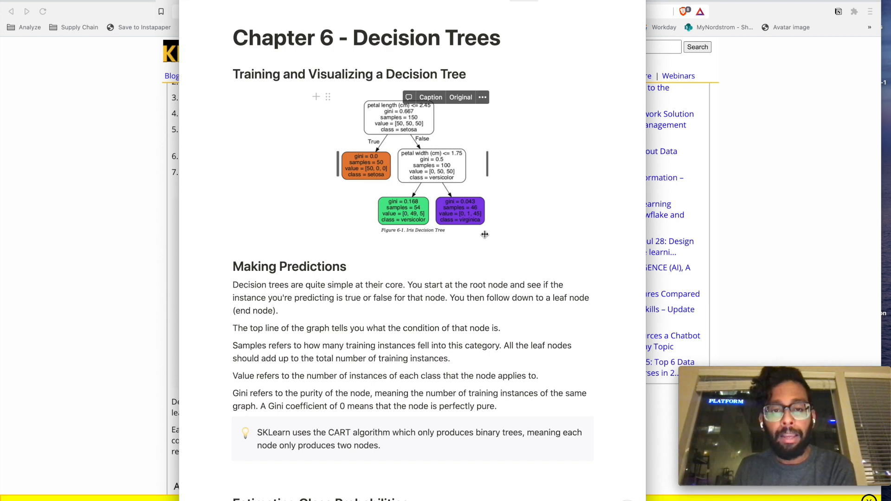
pyautogui.moveTo(393, 106)
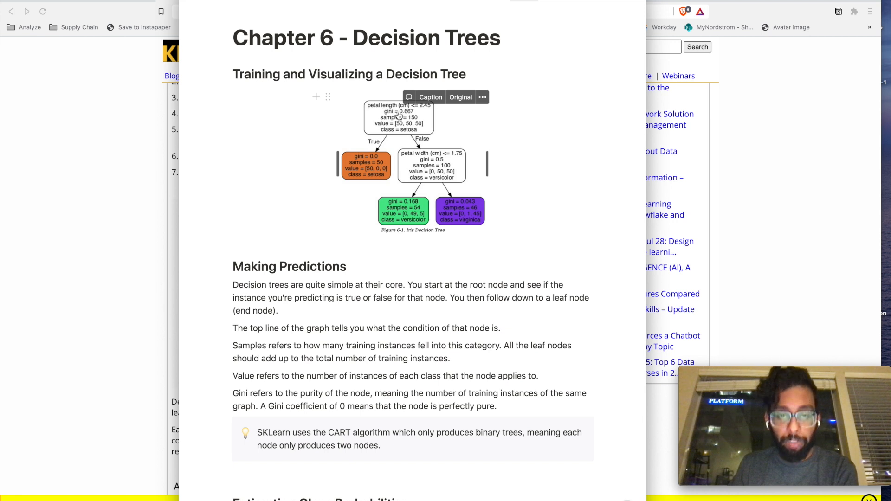
pyautogui.moveTo(384, 116)
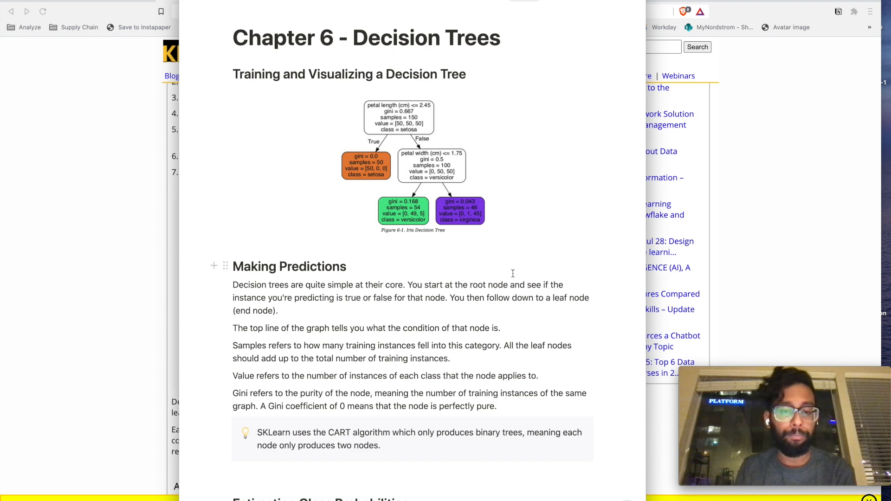
pyautogui.scroll(-3)
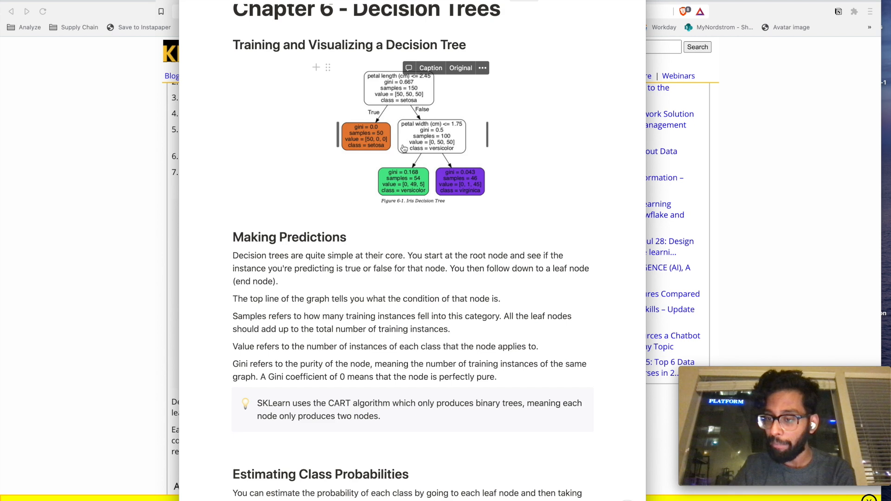
pyautogui.scroll(-3)
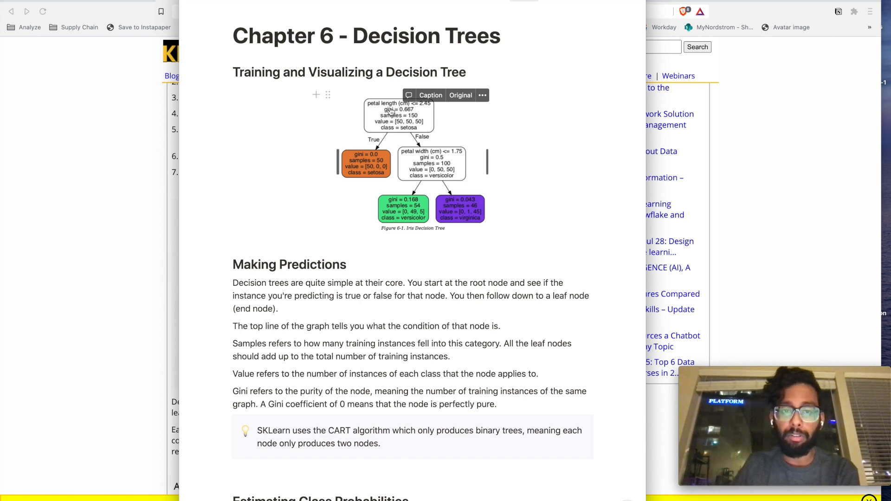
pyautogui.moveTo(425, 111)
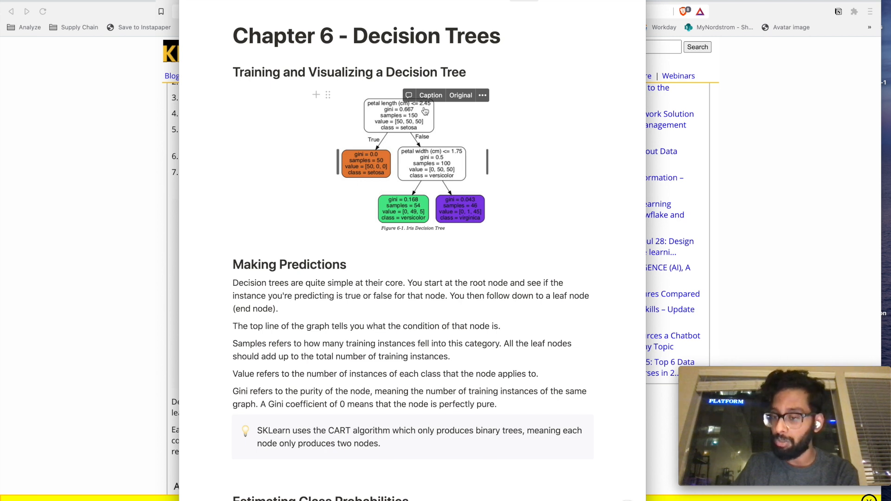
pyautogui.moveTo(415, 116)
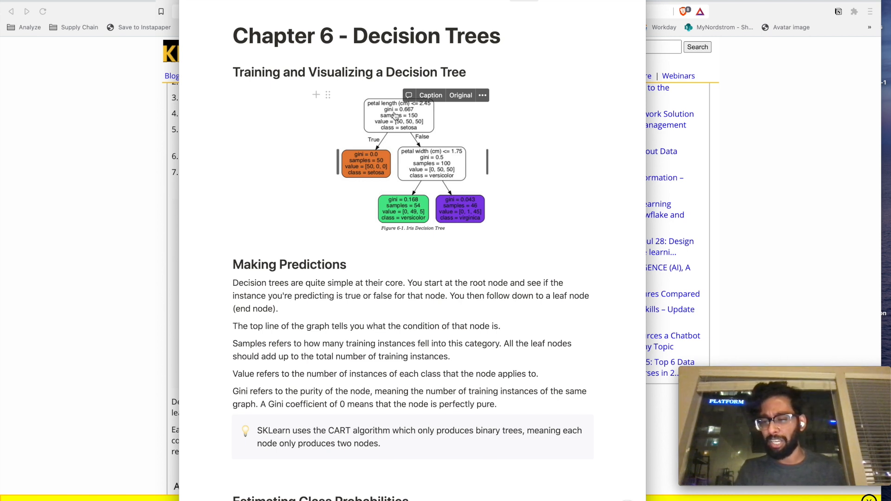
pyautogui.moveTo(393, 116)
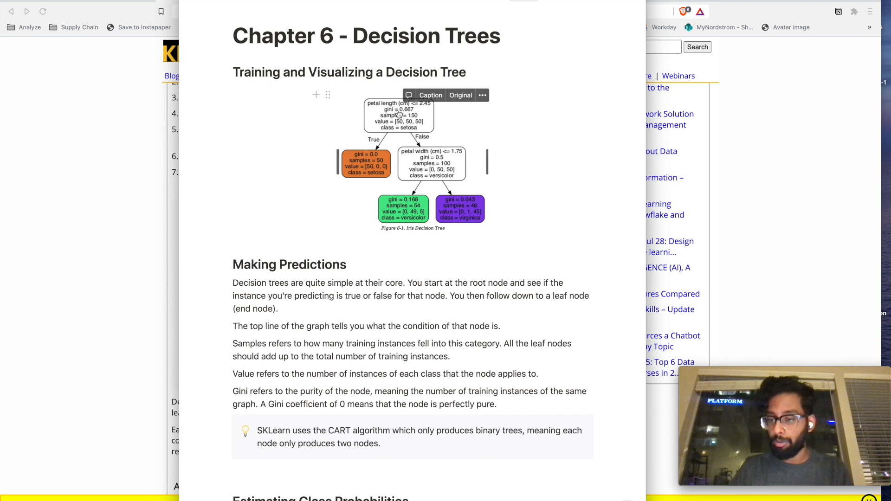
pyautogui.moveTo(395, 116)
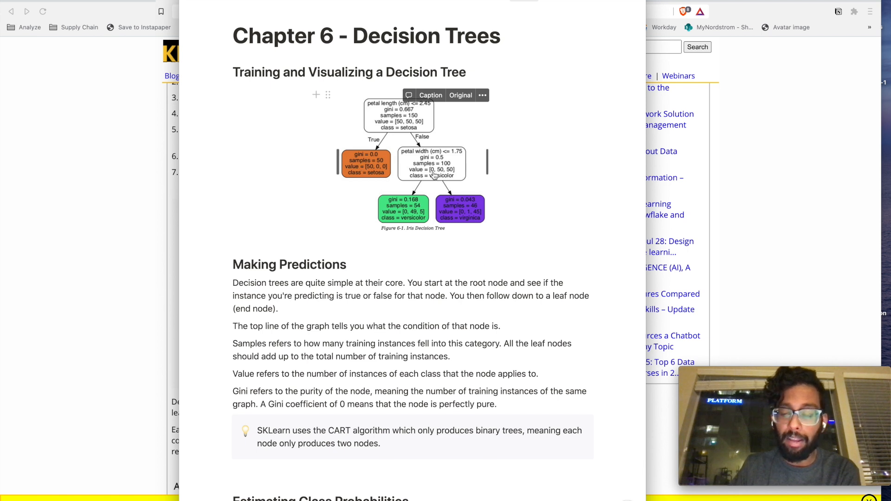
pyautogui.moveTo(394, 129)
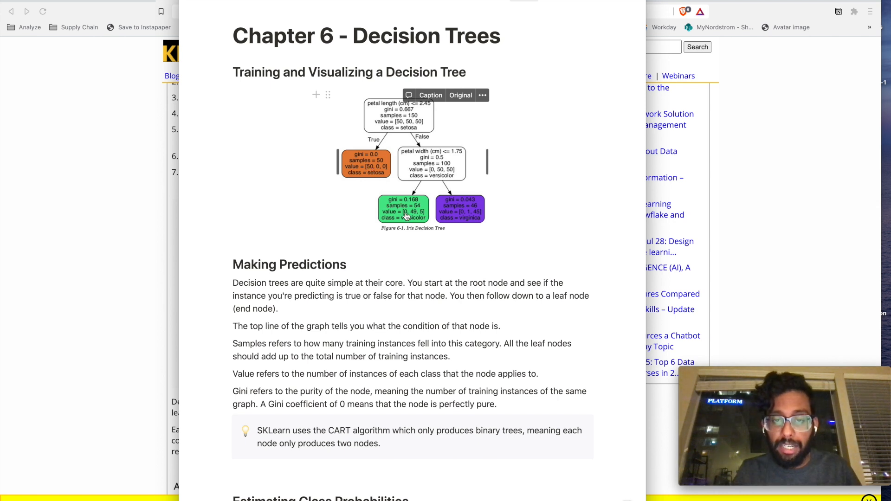
pyautogui.moveTo(459, 215)
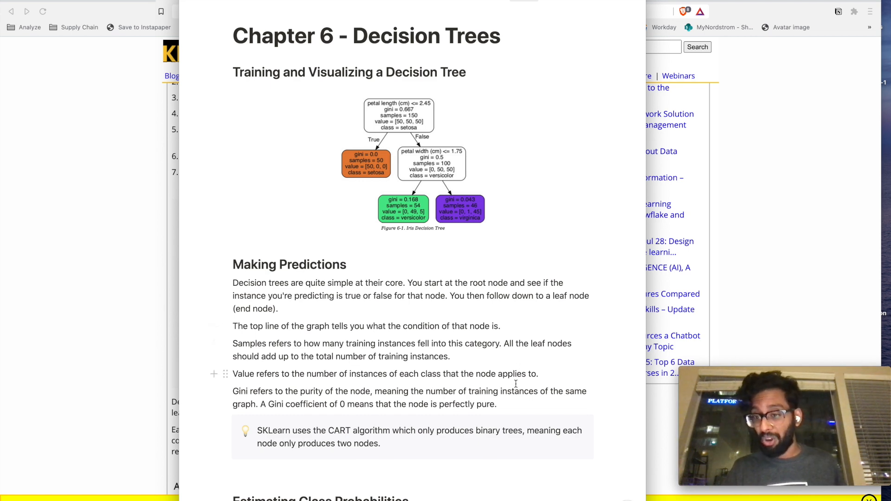
pyautogui.scroll(-3)
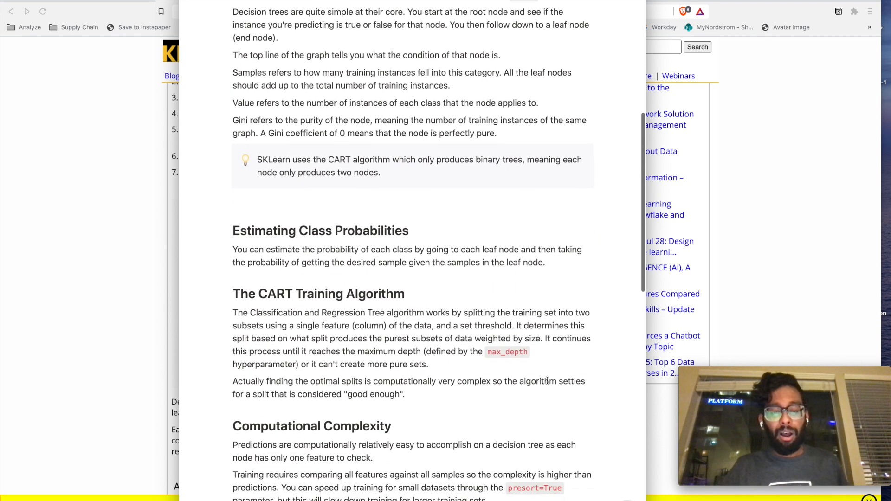
pyautogui.scroll(-3)
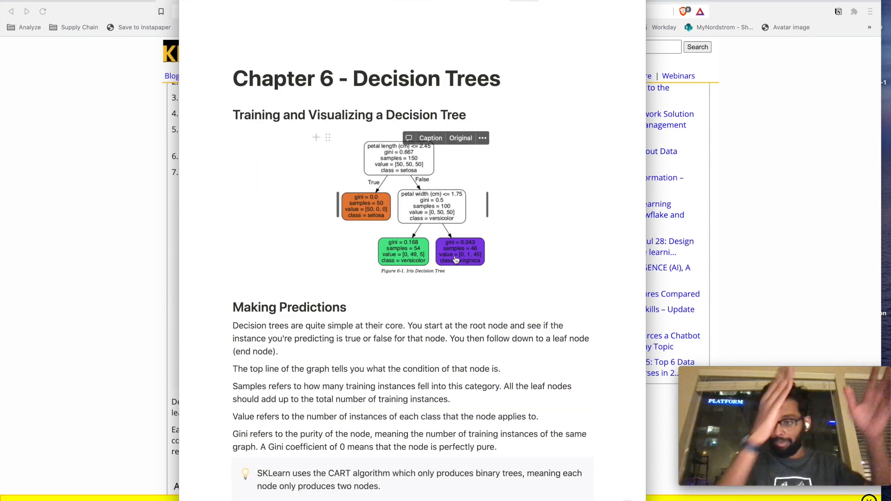
pyautogui.scroll(-3)
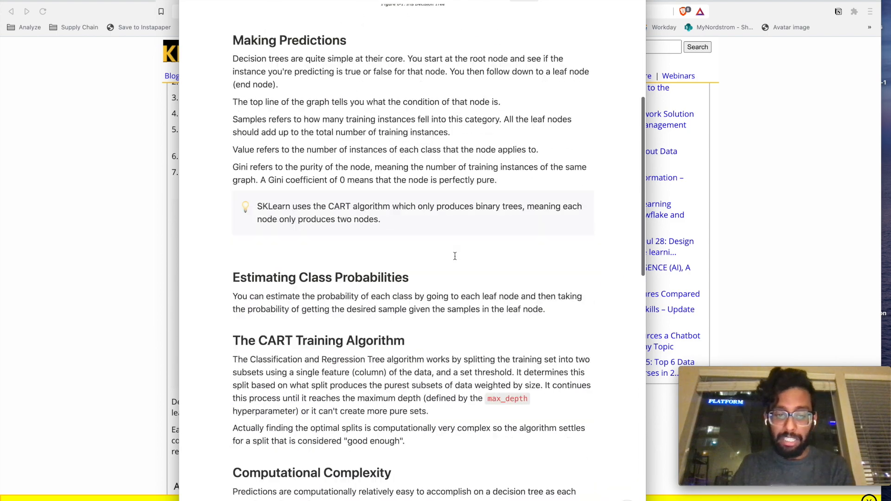
pyautogui.scroll(-3)
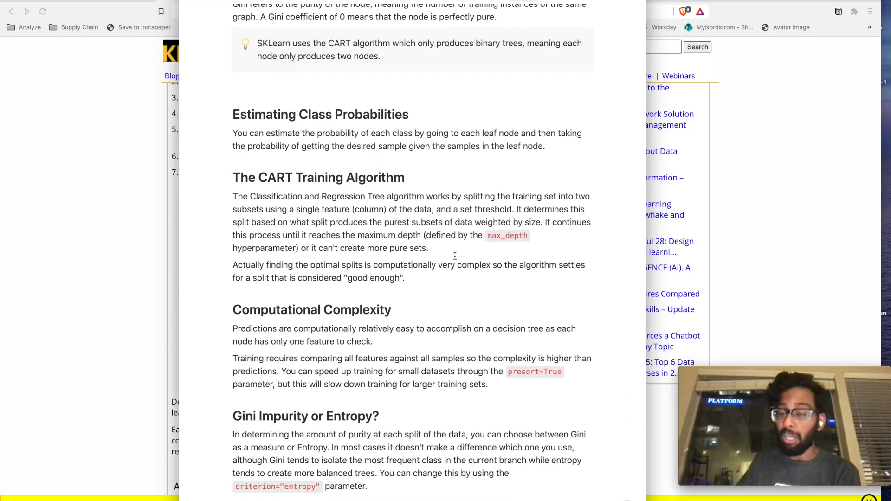
pyautogui.scroll(3)
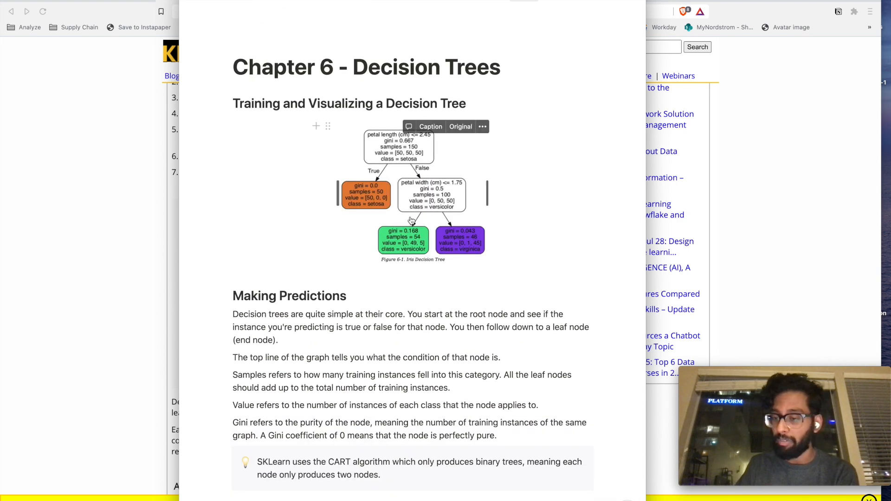
pyautogui.scroll(-3)
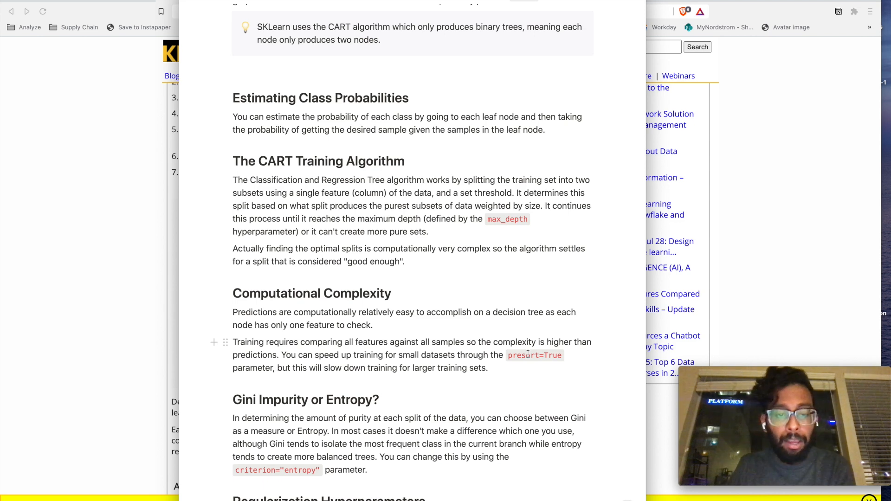
pyautogui.scroll(-3)
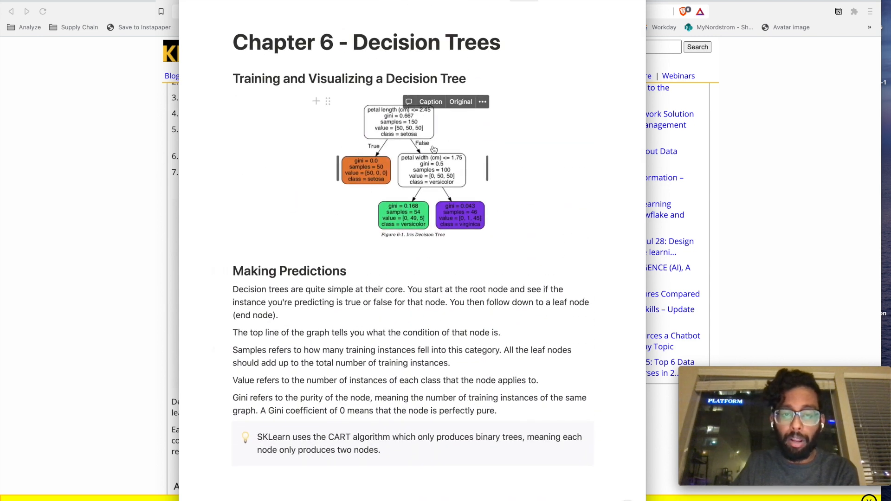
pyautogui.moveTo(428, 116)
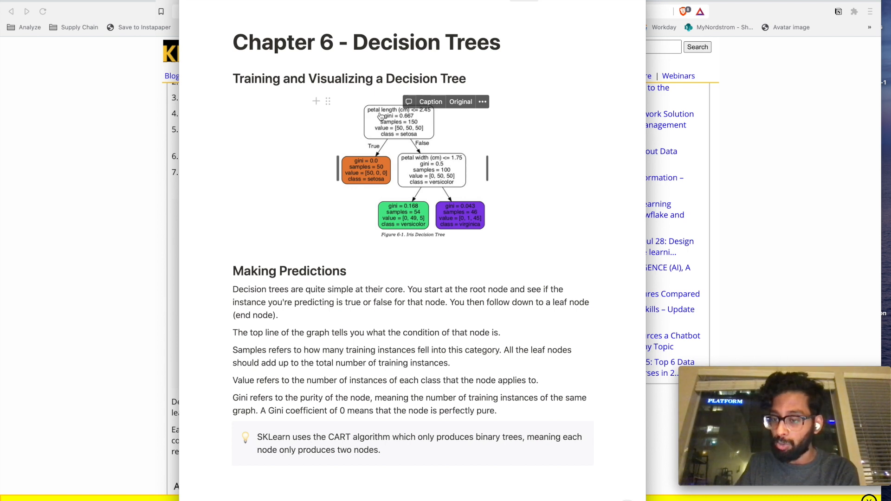
pyautogui.moveTo(422, 113)
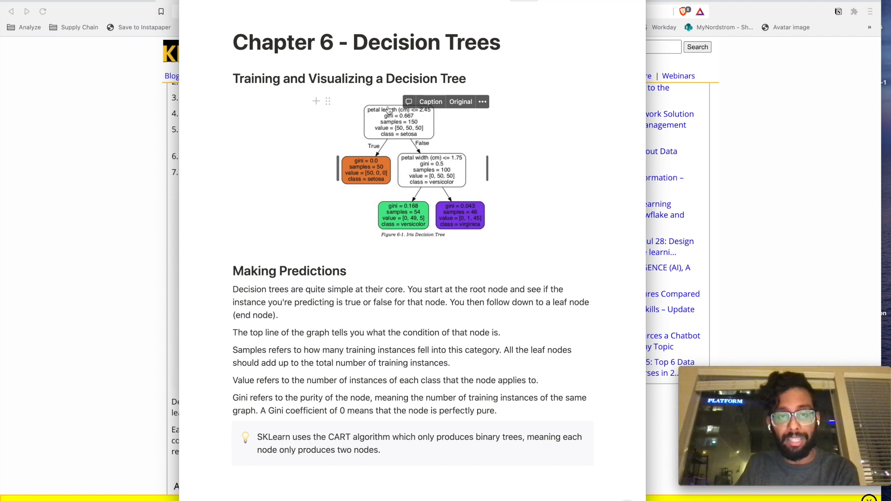
pyautogui.moveTo(410, 152)
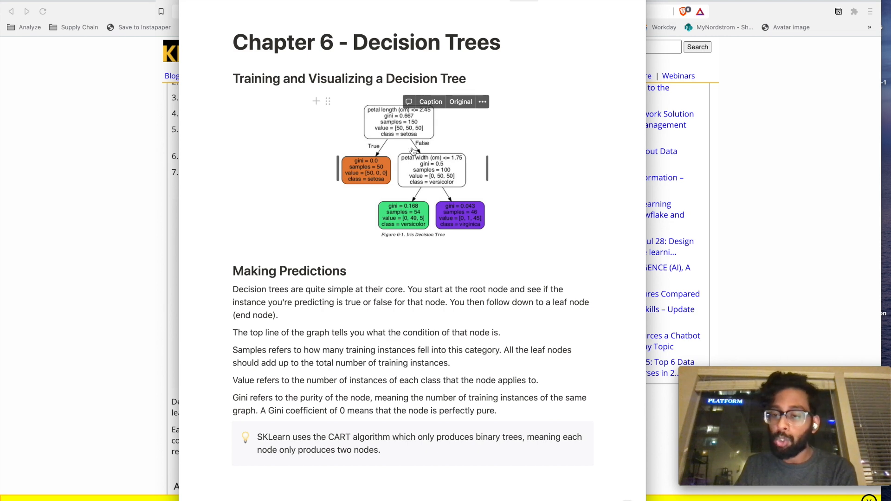
pyautogui.scroll(-3)
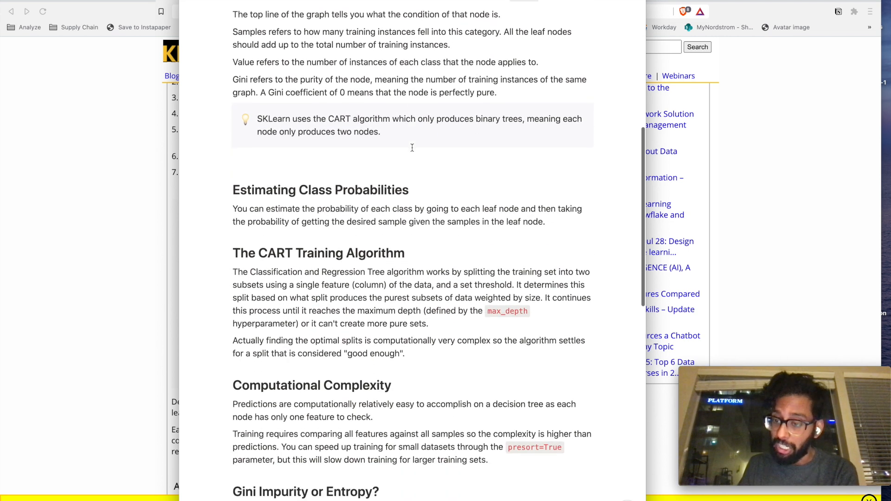
pyautogui.scroll(-3)
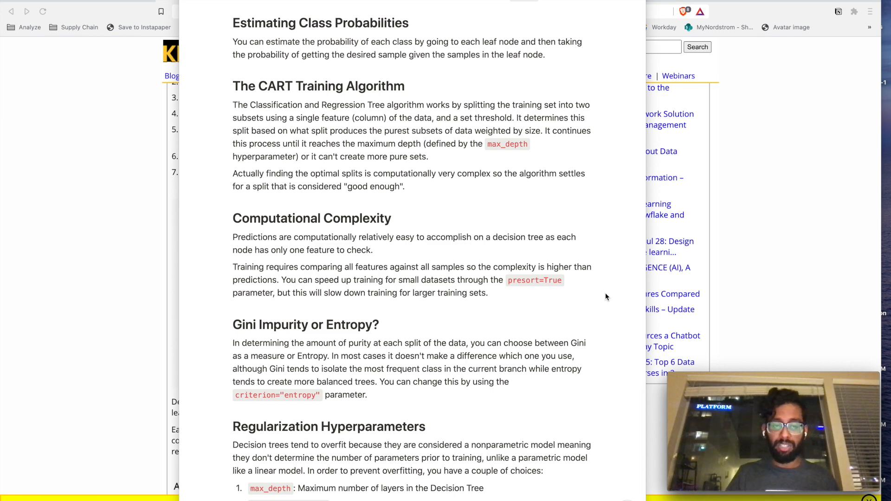
pyautogui.moveTo(316, 401)
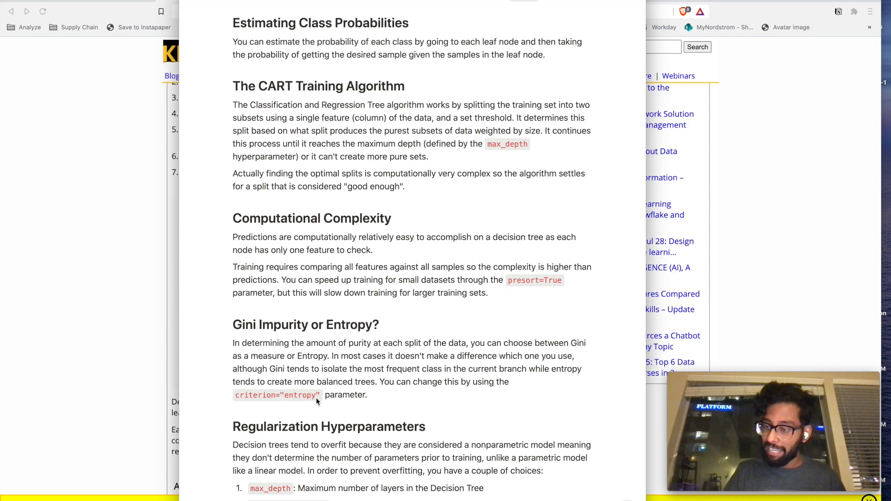
pyautogui.scroll(3)
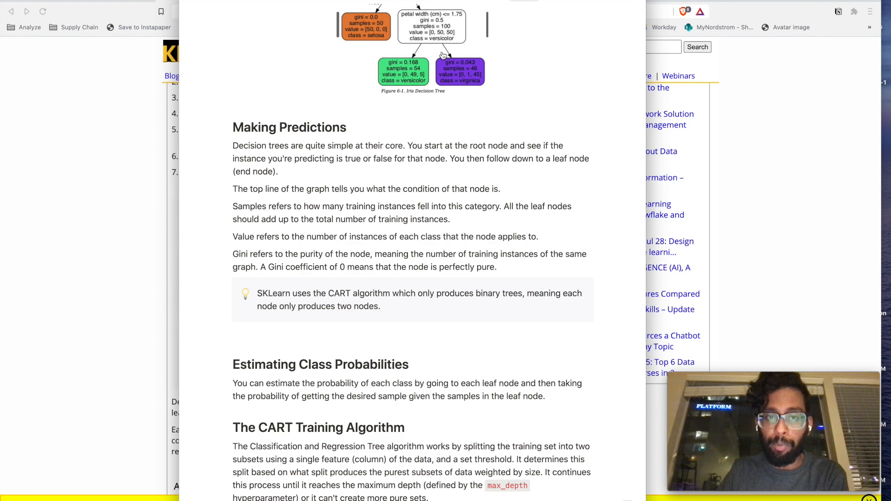
pyautogui.scroll(-3)
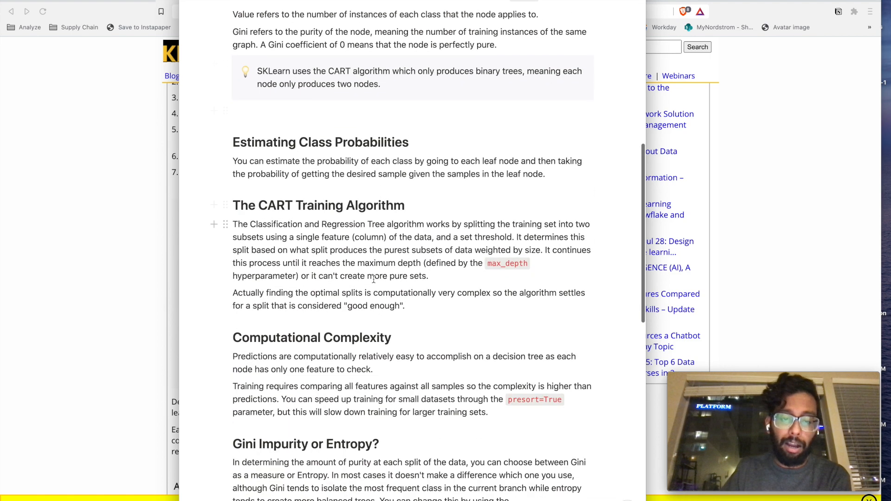
pyautogui.scroll(-3)
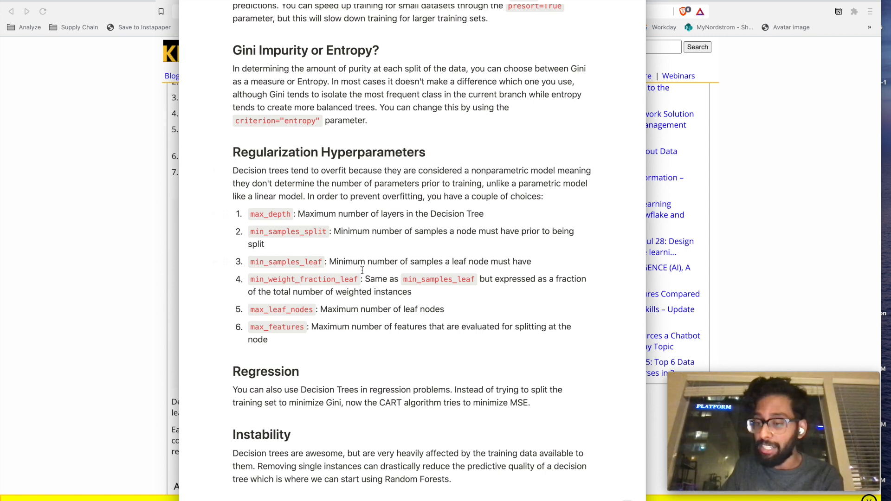
pyautogui.moveTo(385, 233)
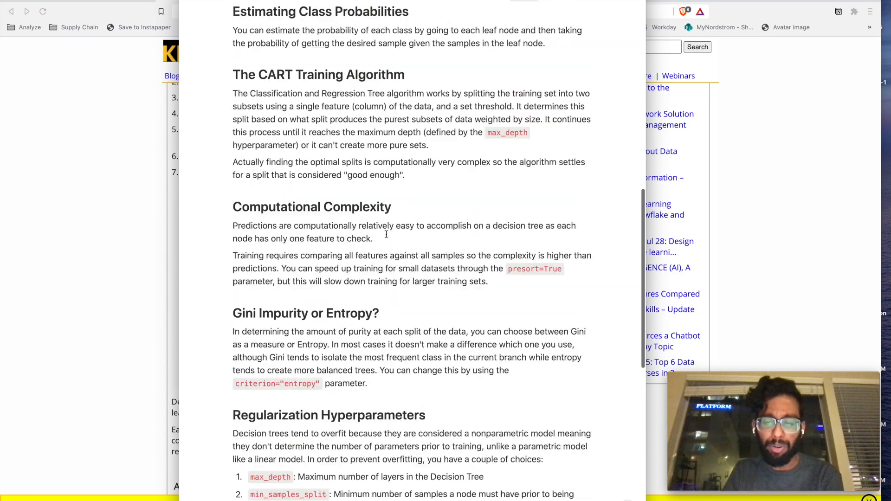
pyautogui.scroll(3)
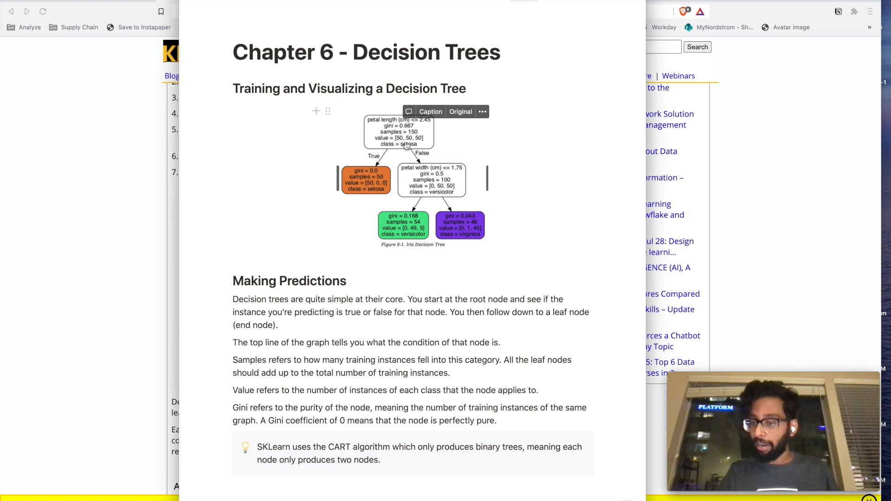
pyautogui.scroll(-3)
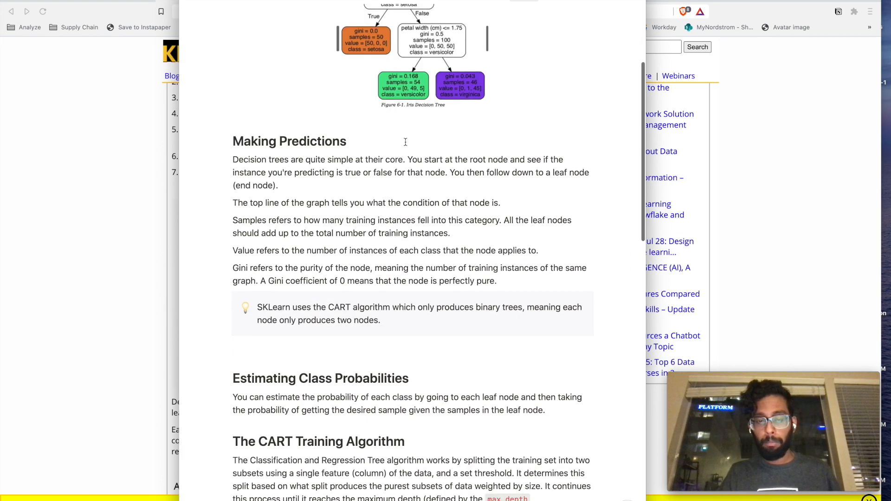
pyautogui.scroll(-3)
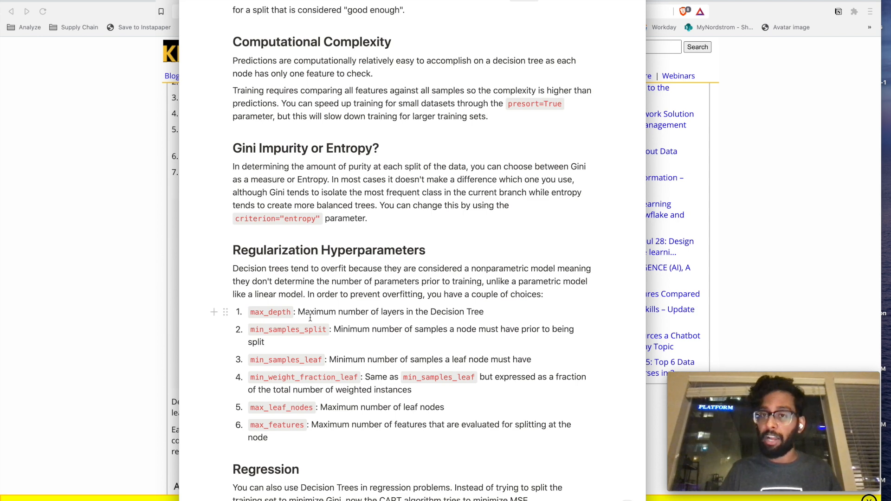
pyautogui.scroll(-3)
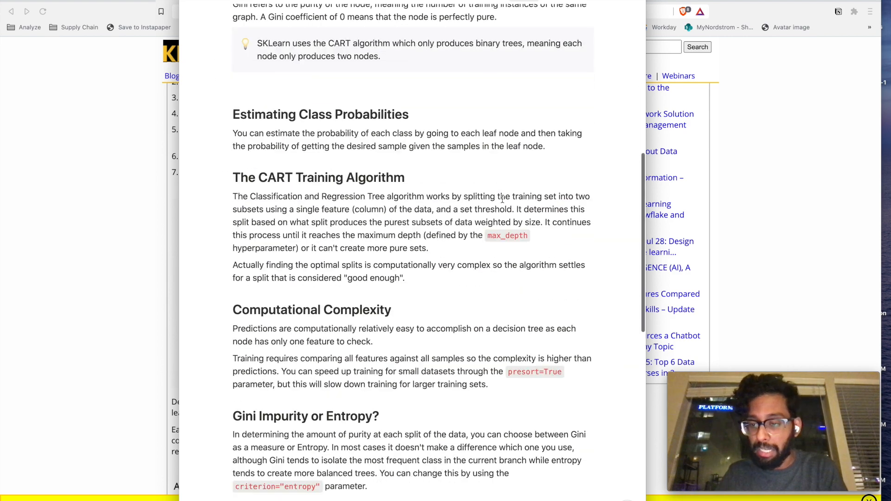
pyautogui.scroll(-3)
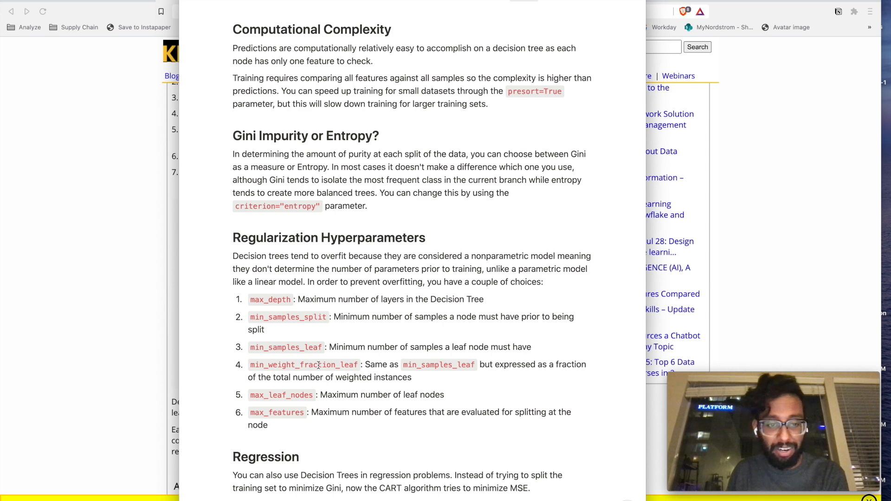
pyautogui.scroll(-3)
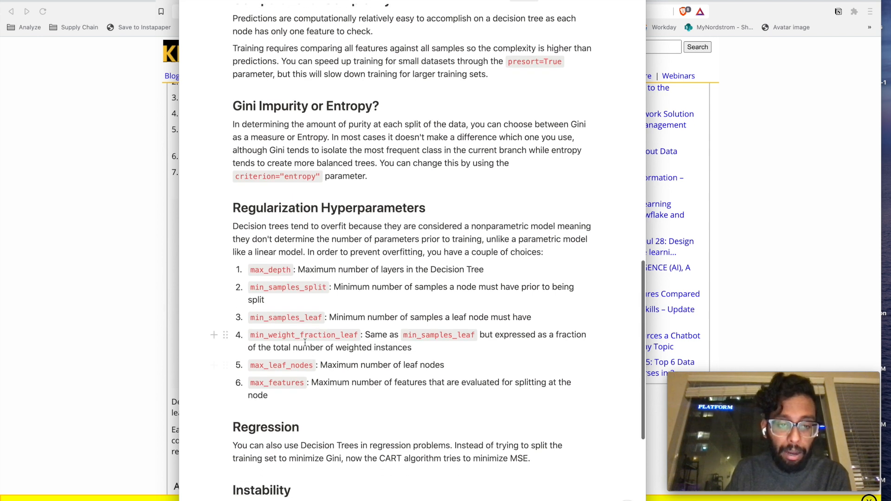
pyautogui.moveTo(357, 344)
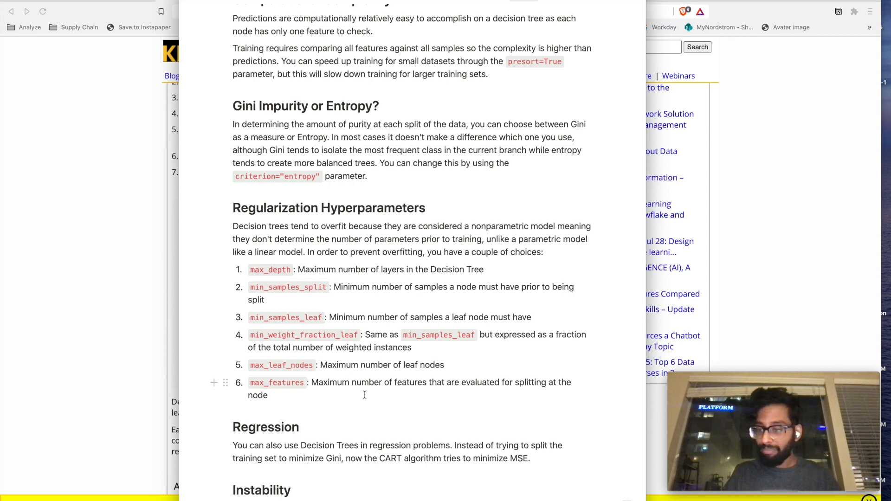
pyautogui.scroll(-3)
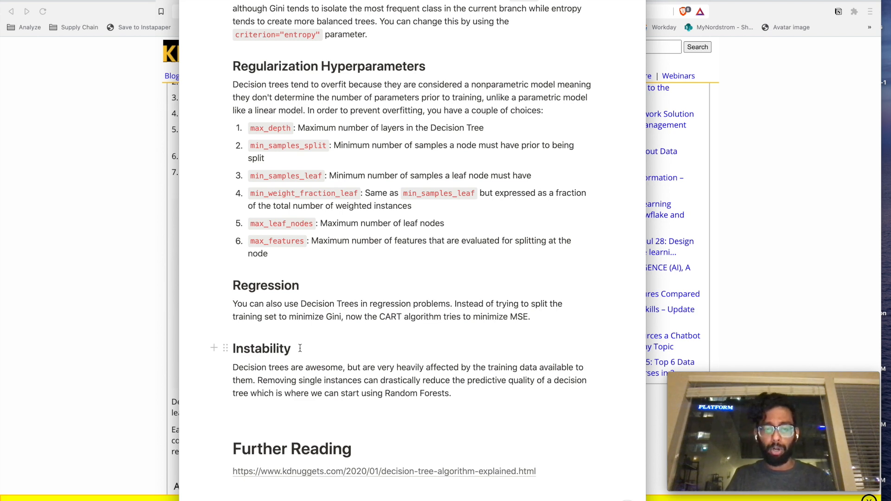
pyautogui.scroll(-3)
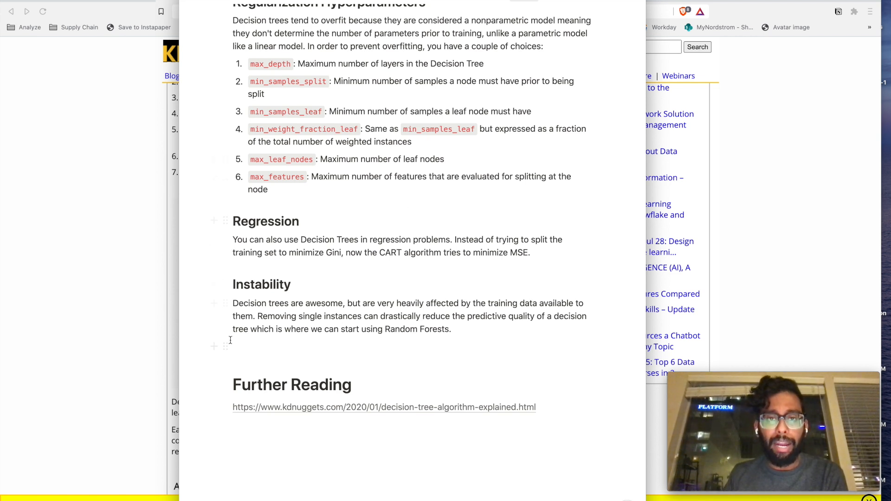
pyautogui.moveTo(430, 215)
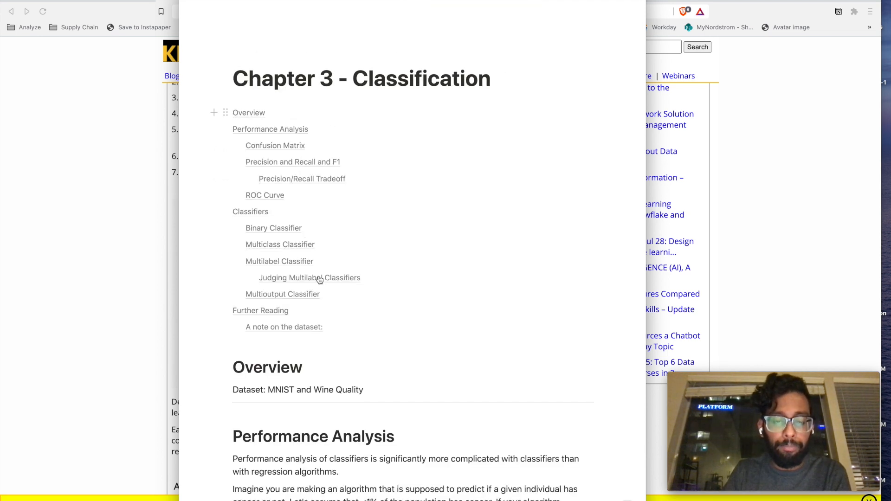
pyautogui.scroll(-3)
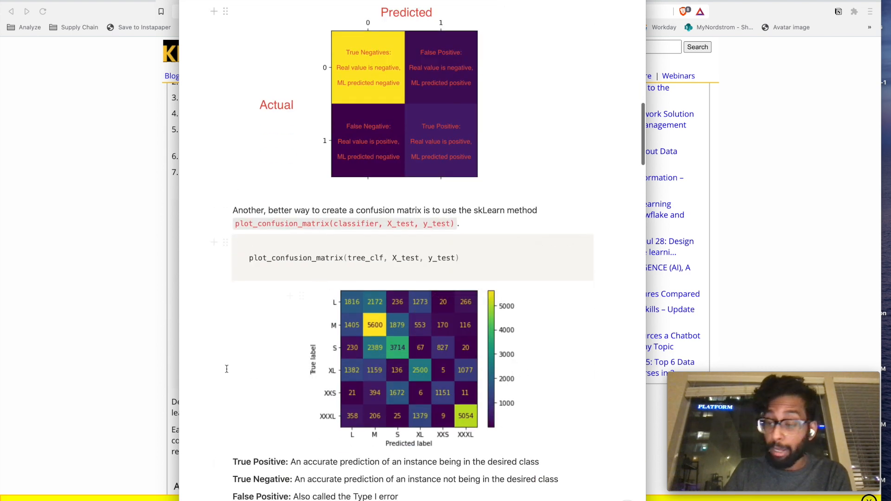
pyautogui.scroll(-3)
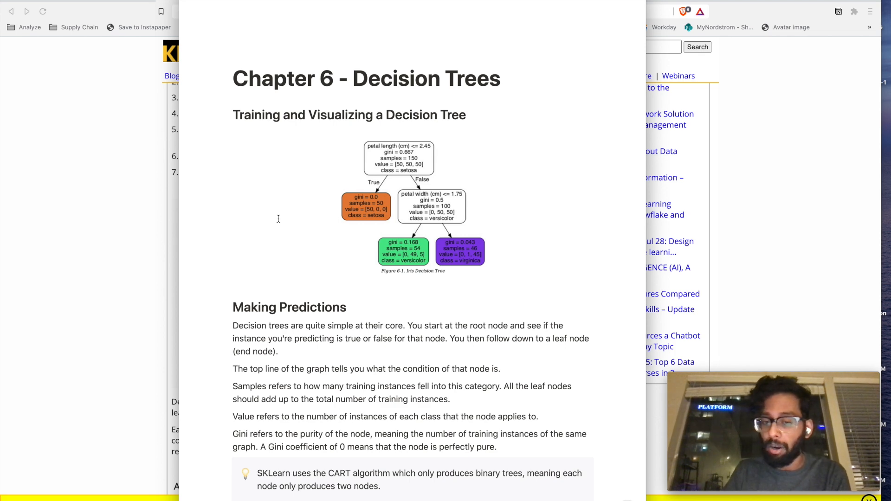
pyautogui.scroll(-3)
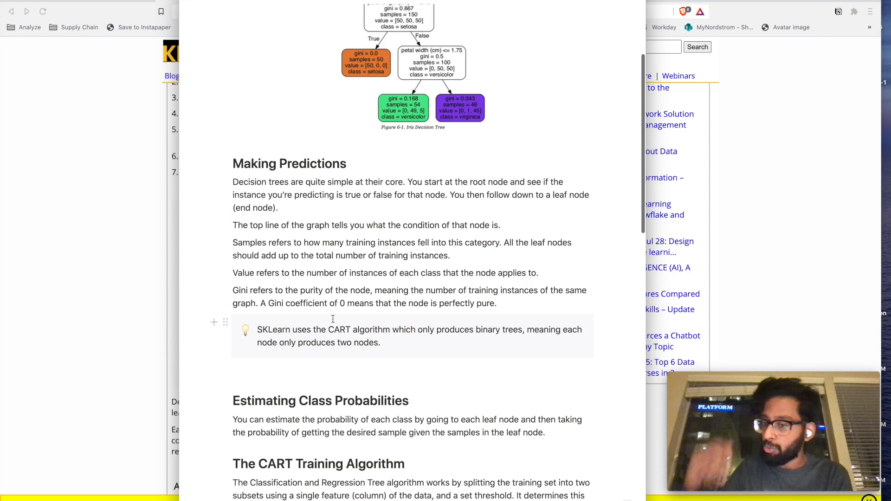
pyautogui.scroll(-3)
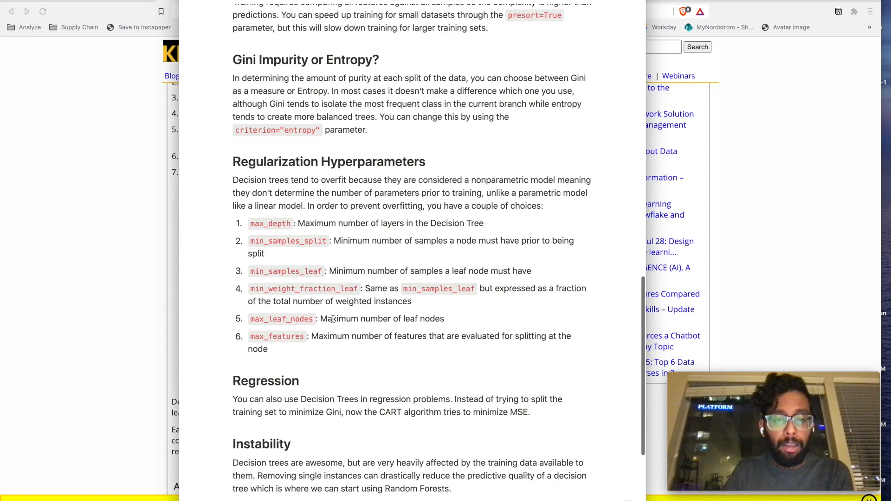
pyautogui.scroll(-3)
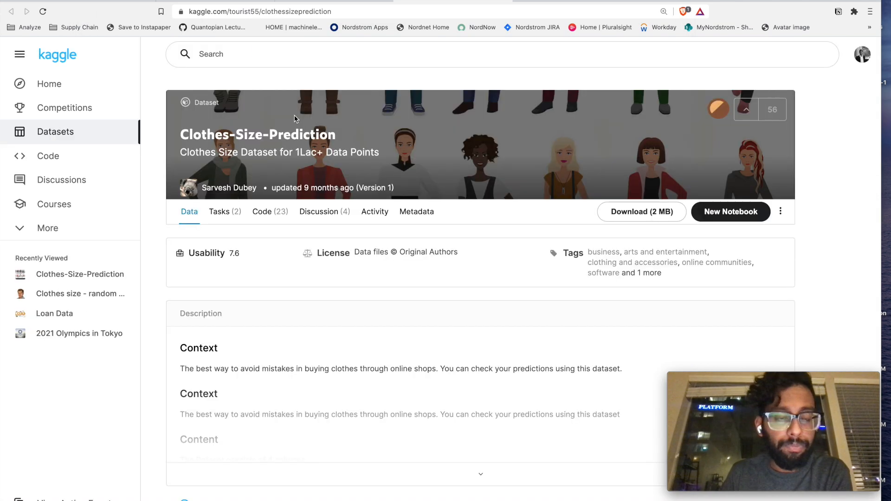
# Scroll slightly down the Kaggle Clothes-Size-Prediction dataset page
pyautogui.scroll(-3)
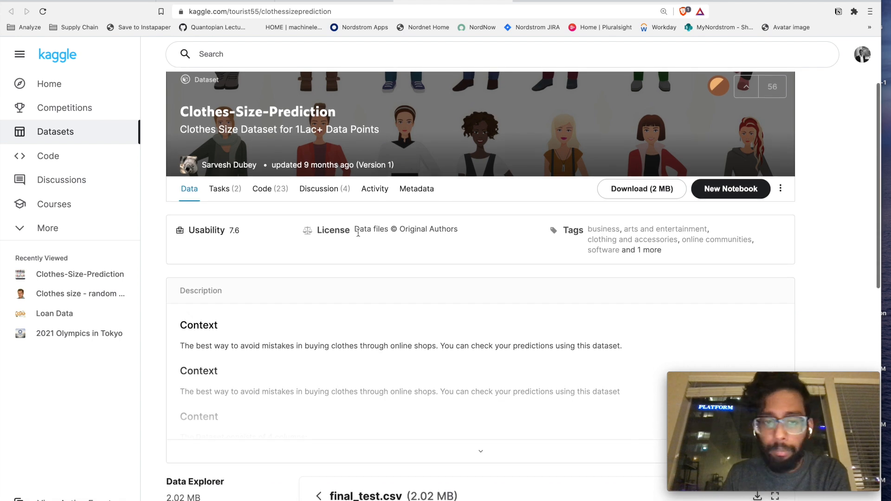
pyautogui.scroll(-3)
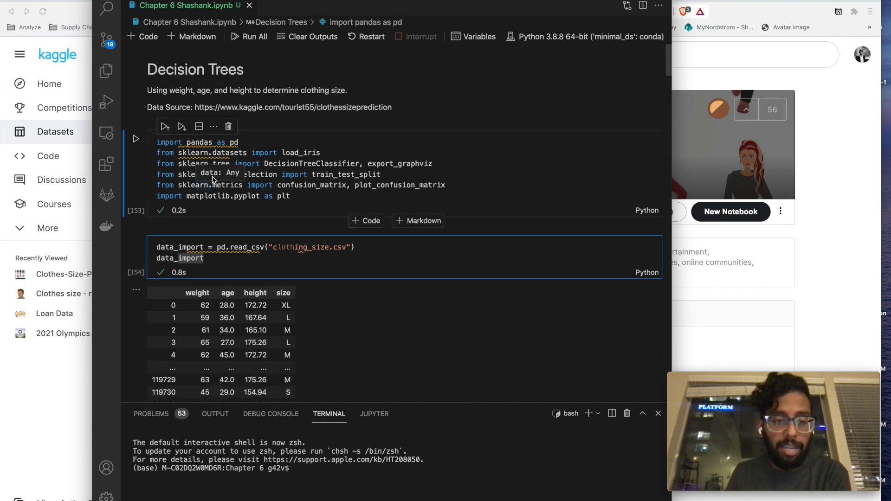
# Scroll through Chapter 6 Shashank.ipynb to the size value counts (M most common, XXL 69)
pyautogui.scroll(-3)
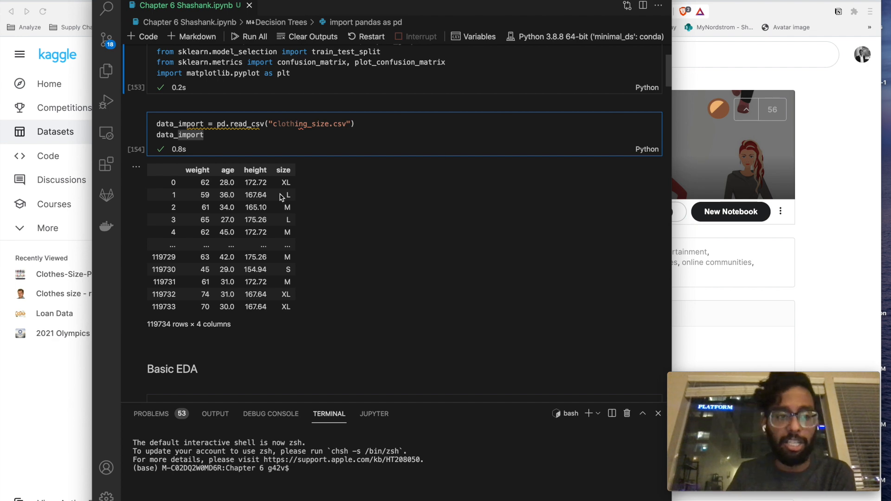
pyautogui.scroll(-3)
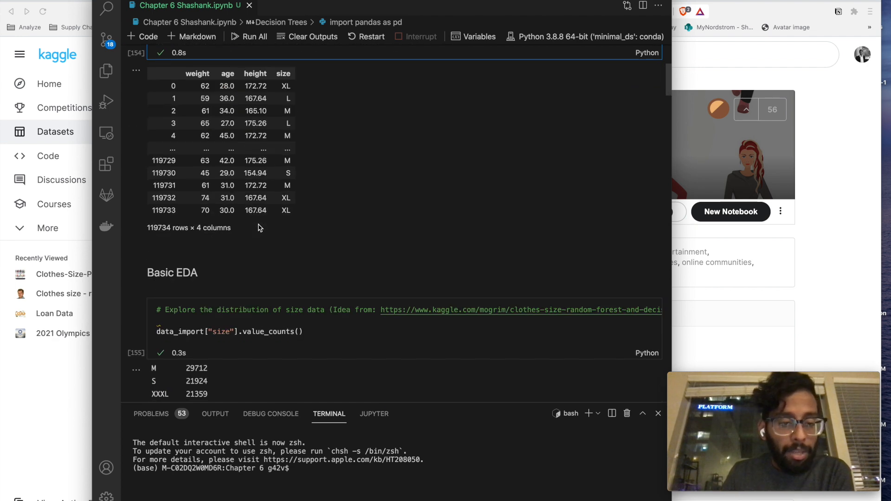
pyautogui.scroll(-3)
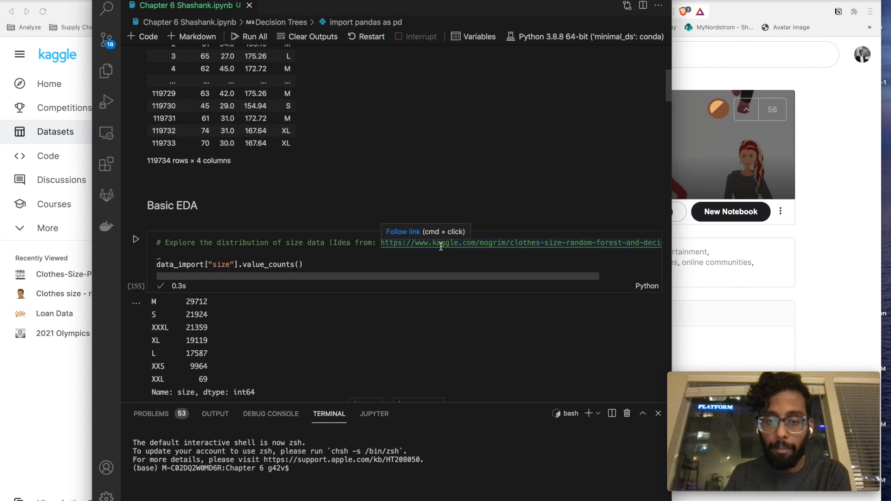
pyautogui.moveTo(453, 250)
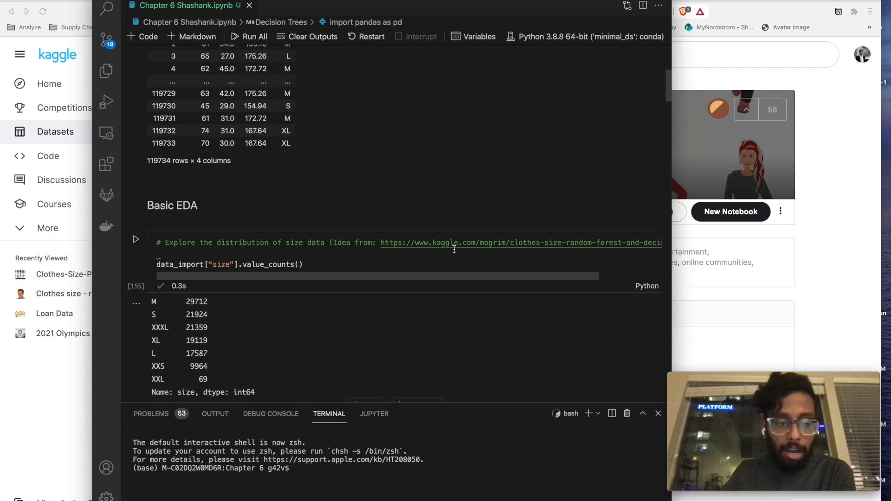
pyautogui.scroll(-3)
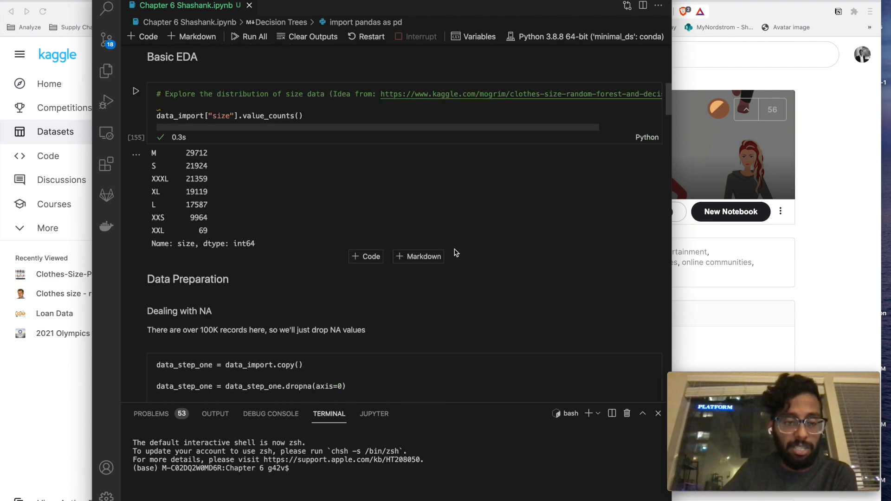
pyautogui.scroll(-3)
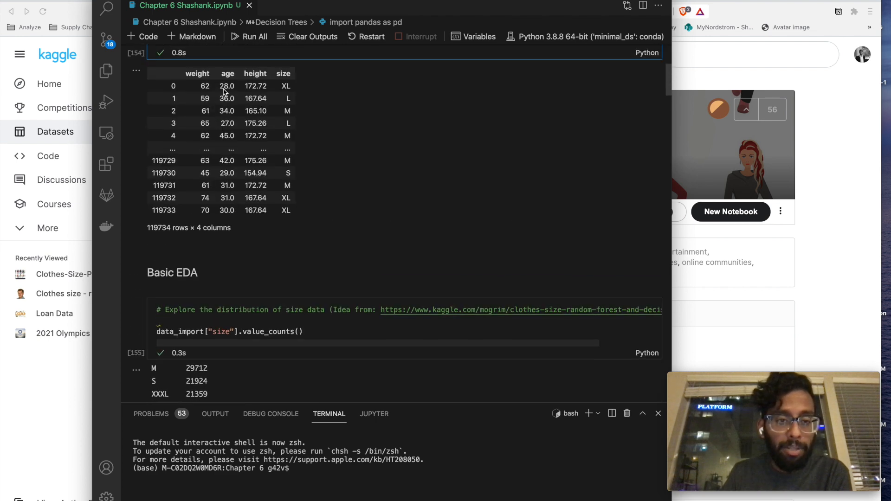
pyautogui.scroll(-3)
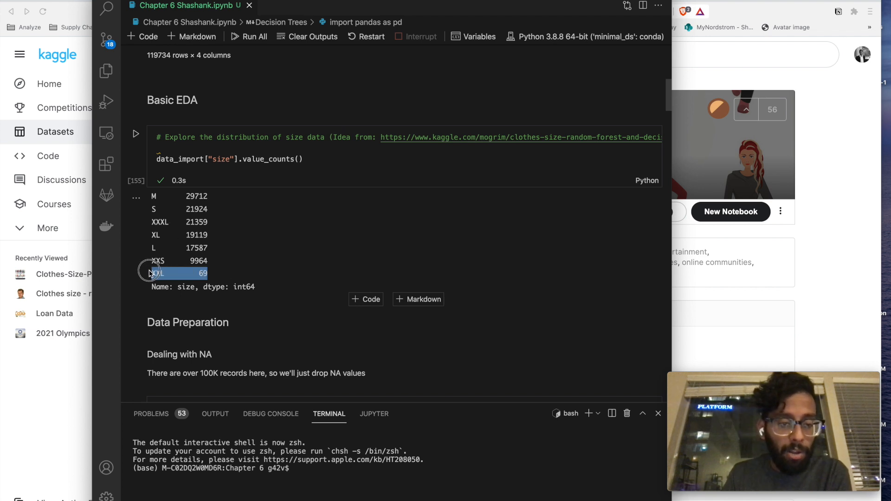
pyautogui.click(151, 273)
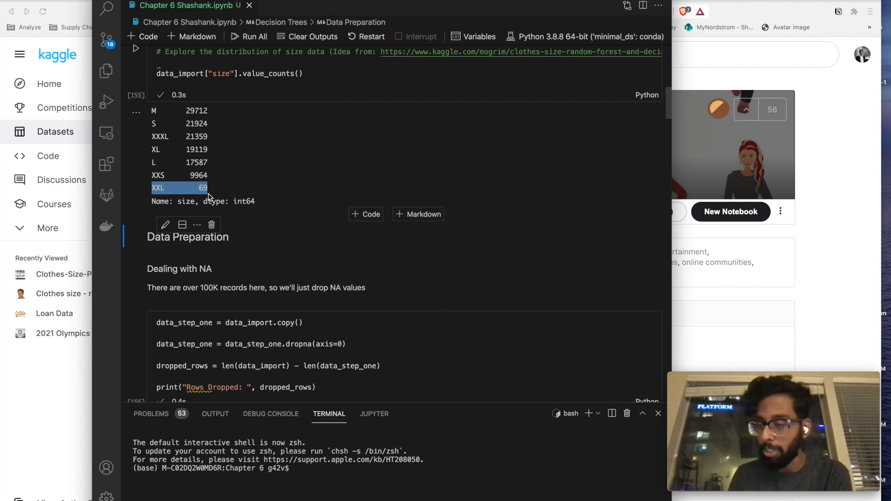
pyautogui.moveTo(245, 155)
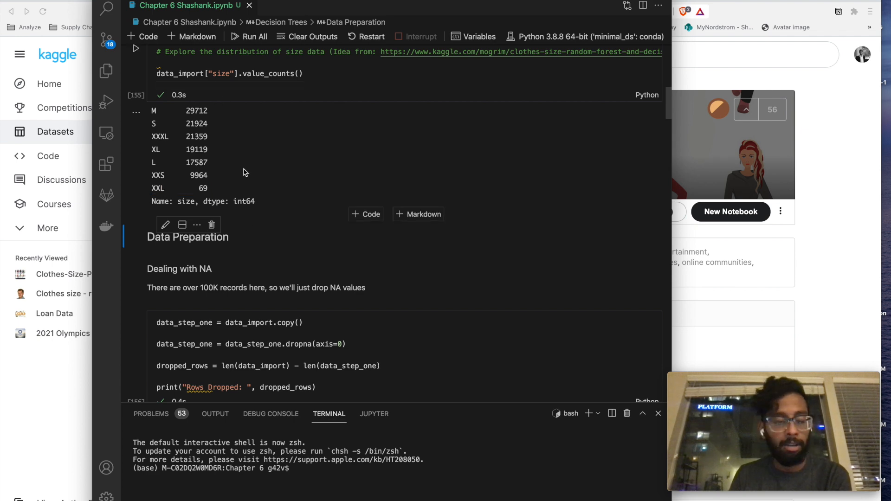
pyautogui.scroll(-3)
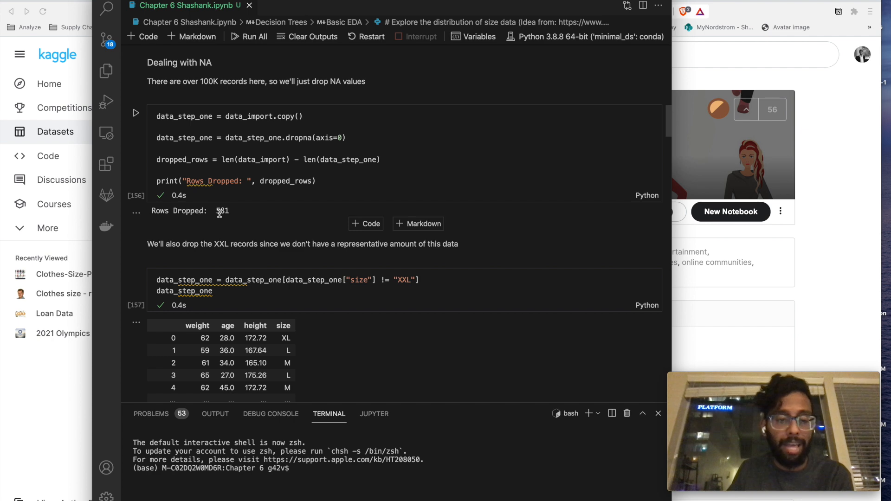
pyautogui.scroll(-3)
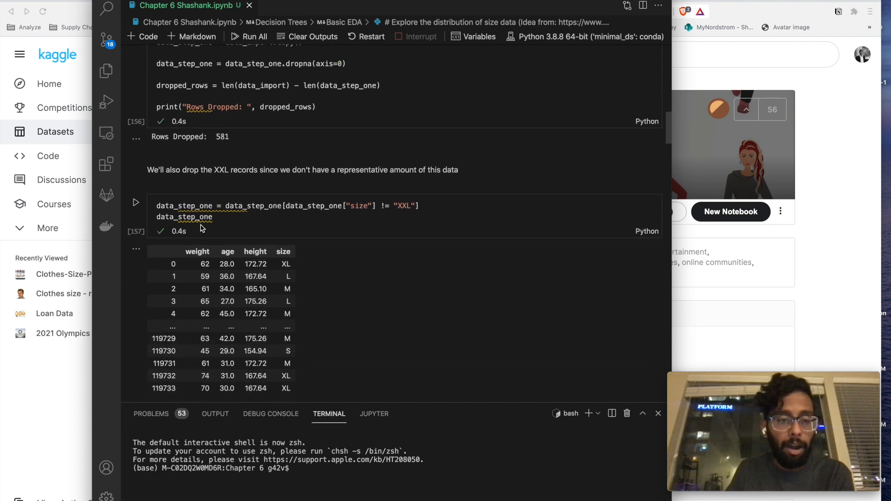
pyautogui.scroll(-3)
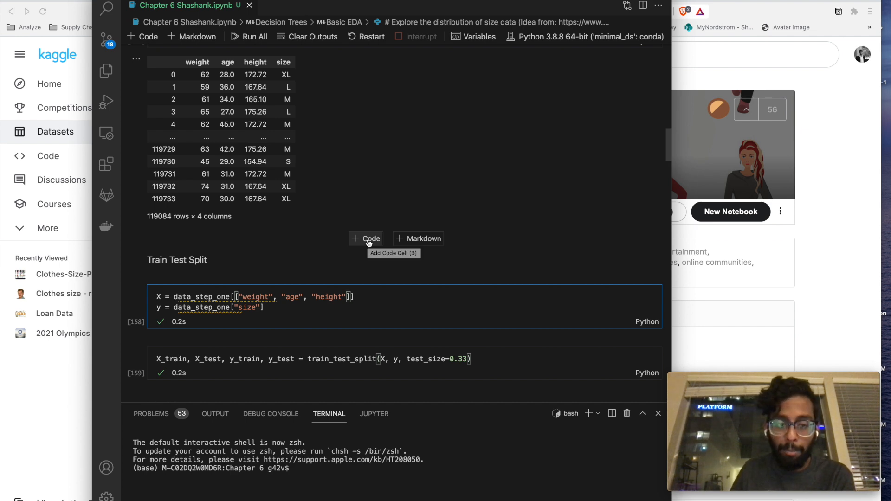
pyautogui.scroll(-3)
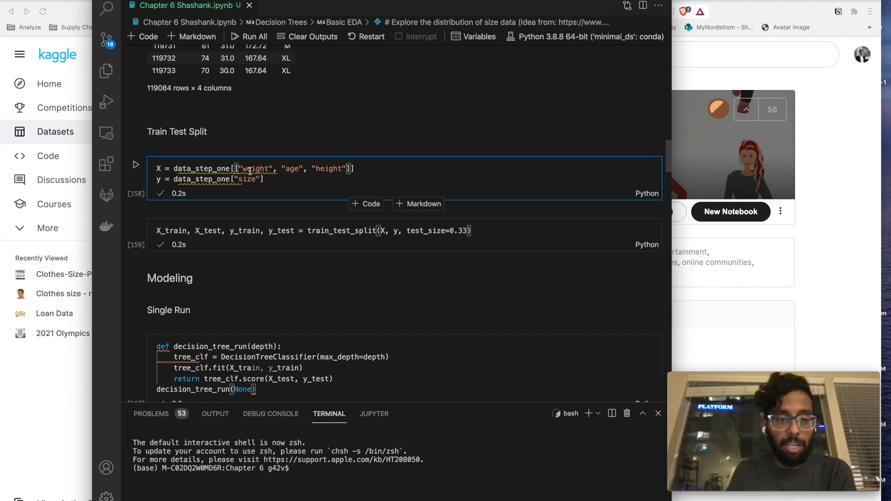
pyautogui.moveTo(251, 170)
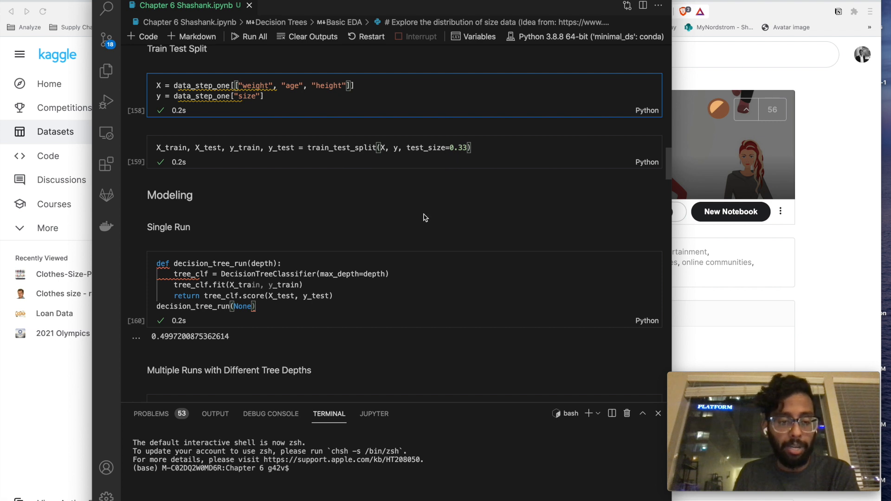
pyautogui.scroll(-3)
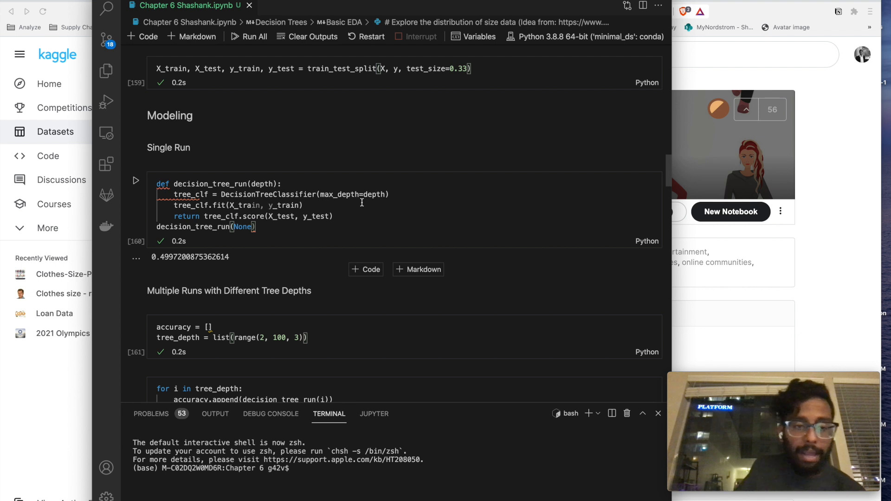
pyautogui.moveTo(264, 194)
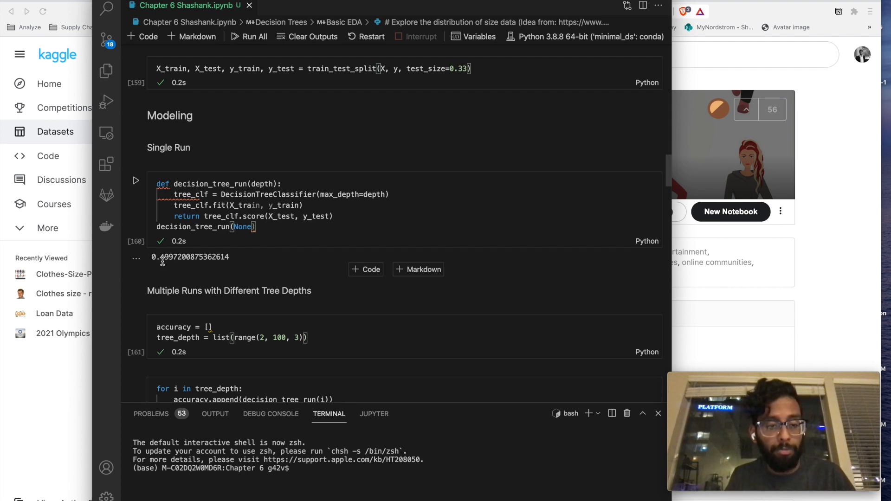
pyautogui.moveTo(175, 272)
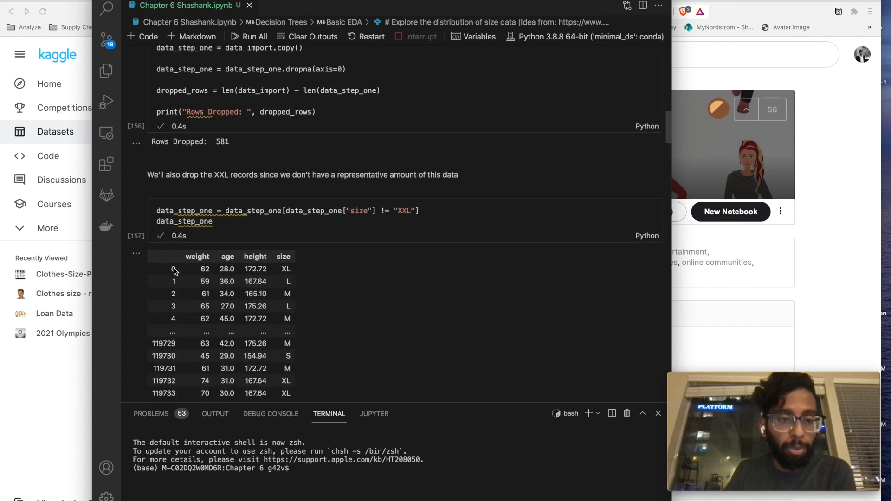
pyautogui.scroll(-3)
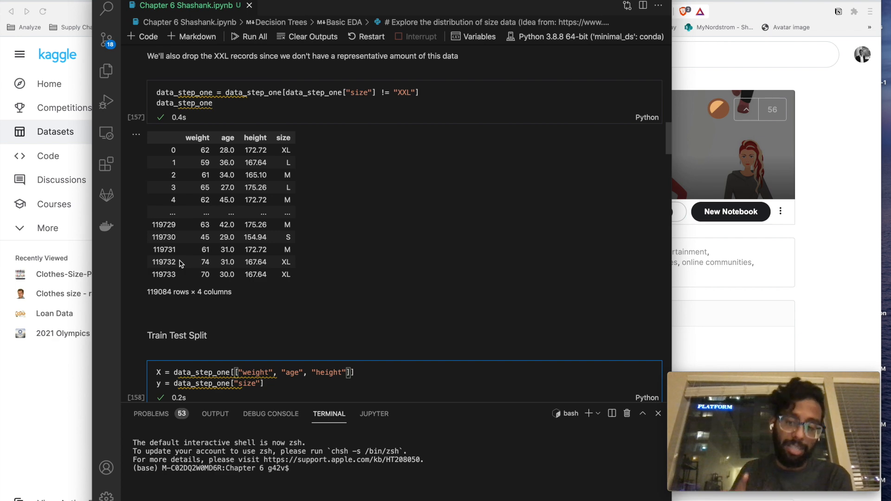
pyautogui.scroll(-3)
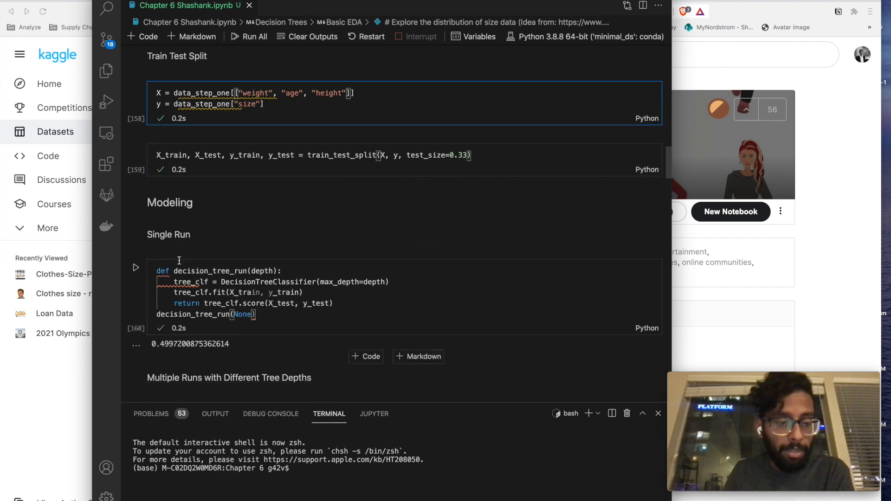
pyautogui.scroll(-3)
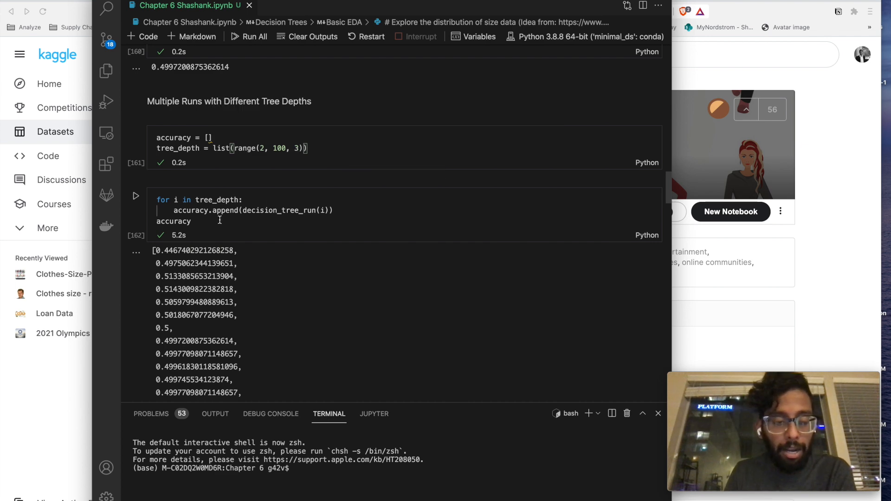
pyautogui.scroll(-3)
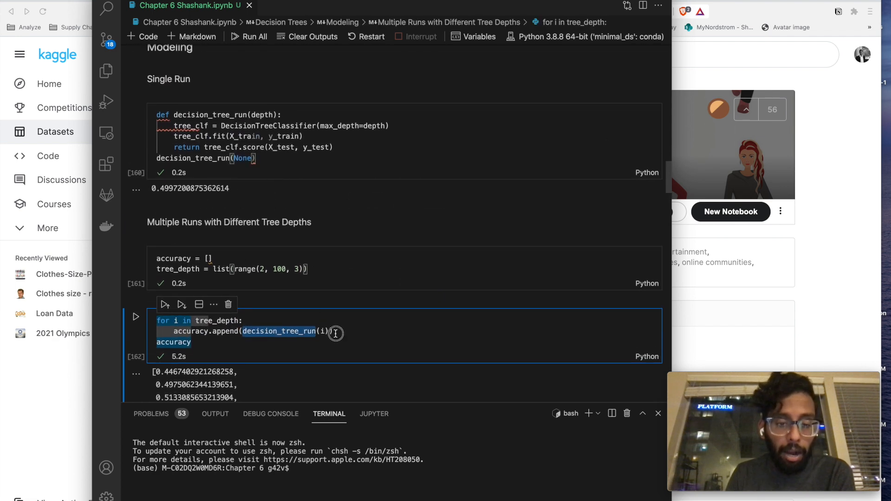
pyautogui.scroll(-3)
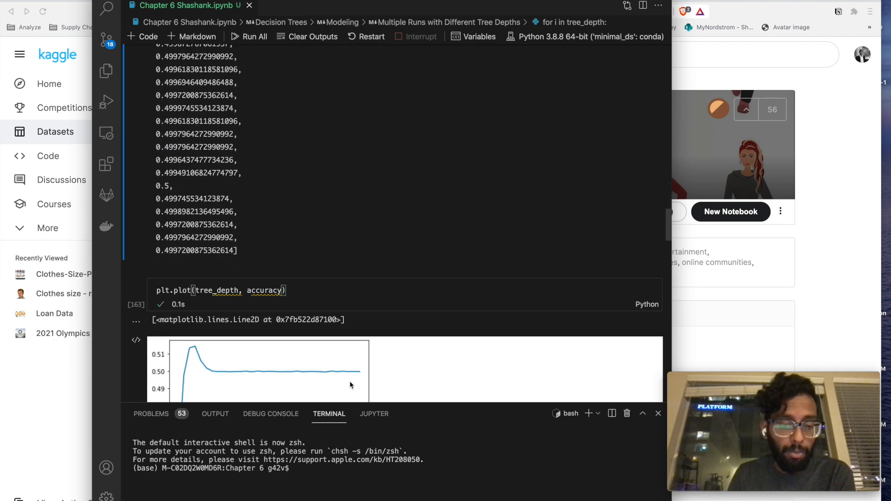
pyautogui.scroll(-3)
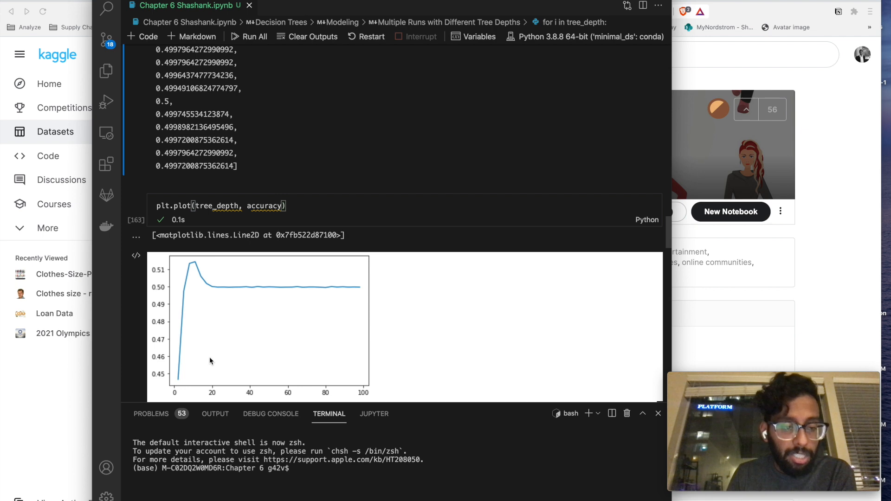
pyautogui.moveTo(193, 266)
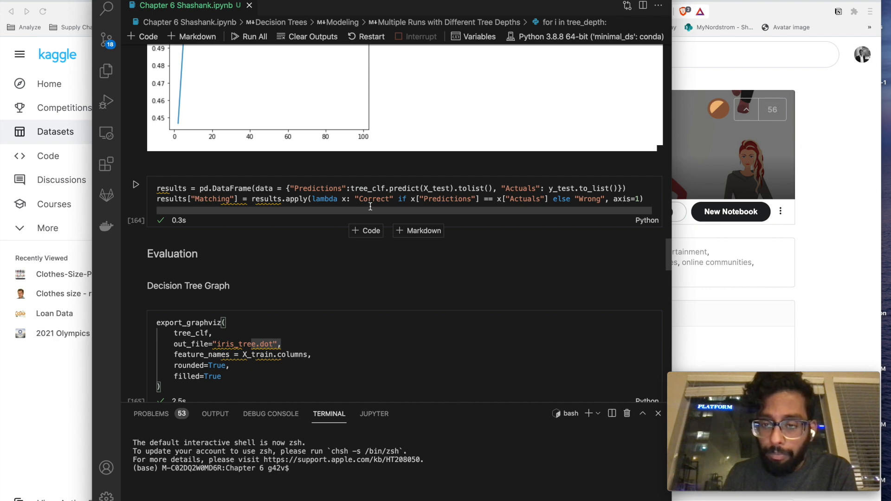
# Open iris_tree.dot in a new tab and inspect the flagged X_train reference
pyautogui.click(369, 191)
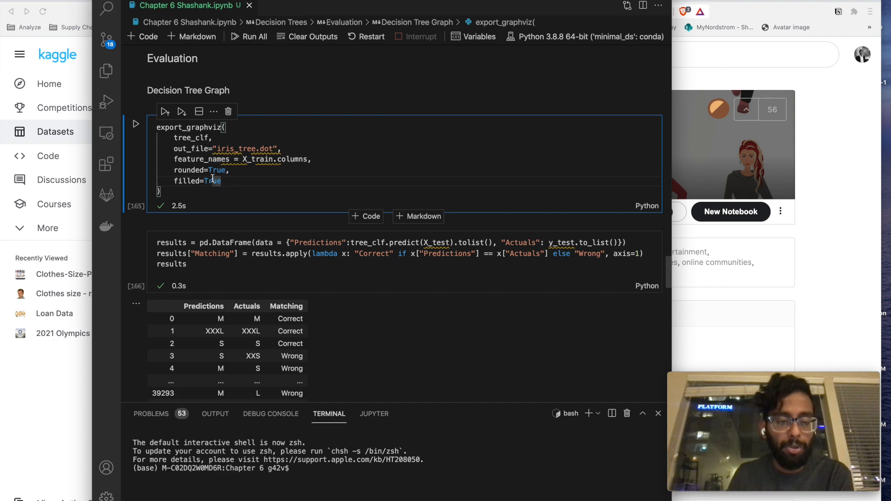
pyautogui.moveTo(193, 138)
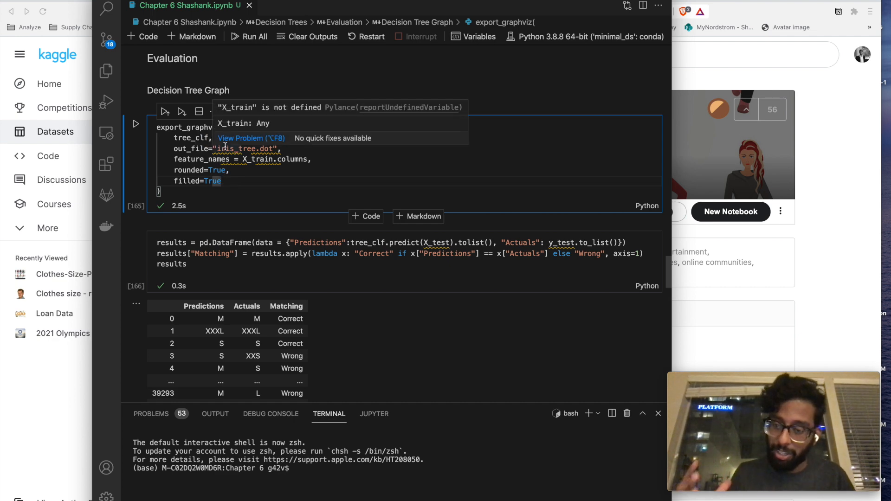
pyautogui.click(106, 71)
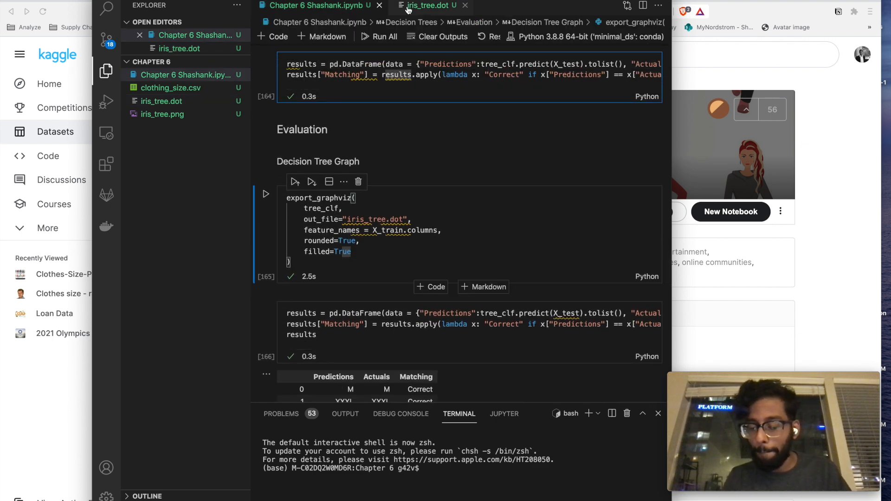
pyautogui.moveTo(429, 5)
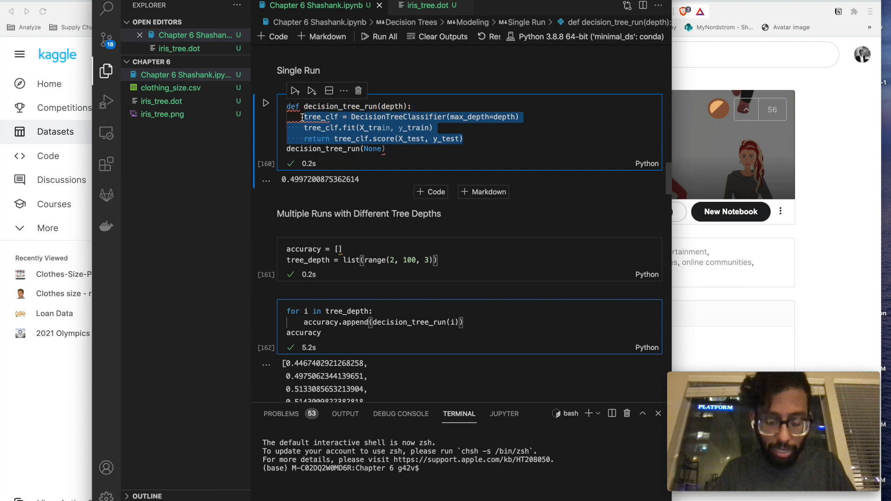
pyautogui.scroll(-3)
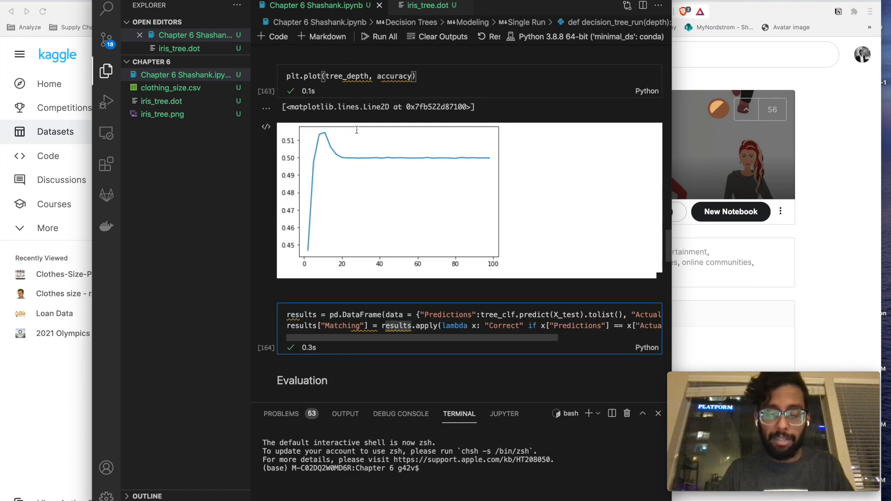
pyautogui.scroll(-3)
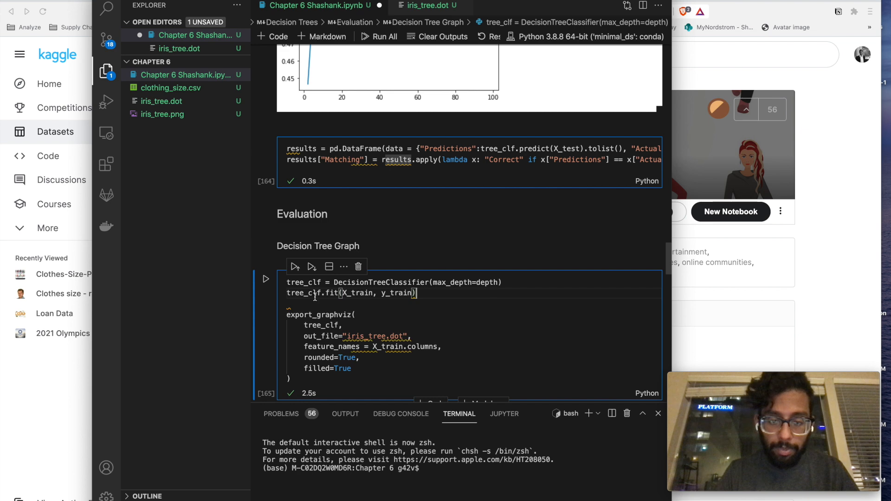
# Set max_depth=5 on the tree-graph classifier and copy the iris_tree.dot contents
pyautogui.write('5')
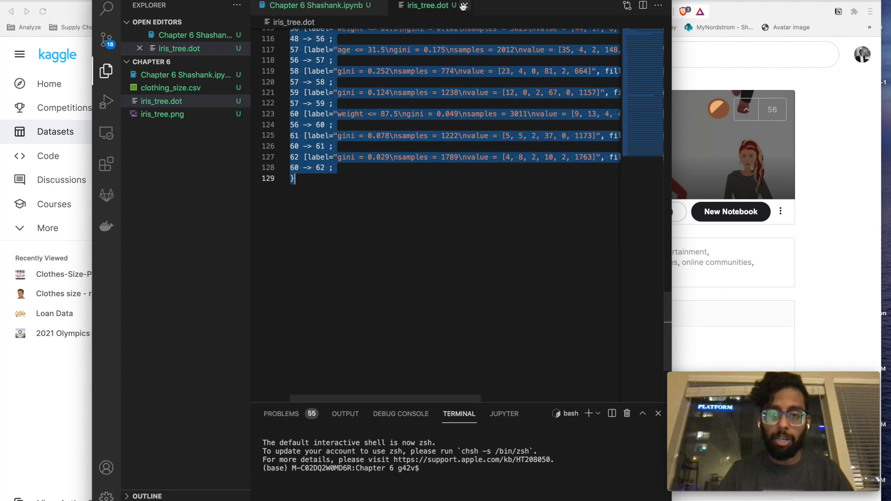
pyautogui.click(316, 5)
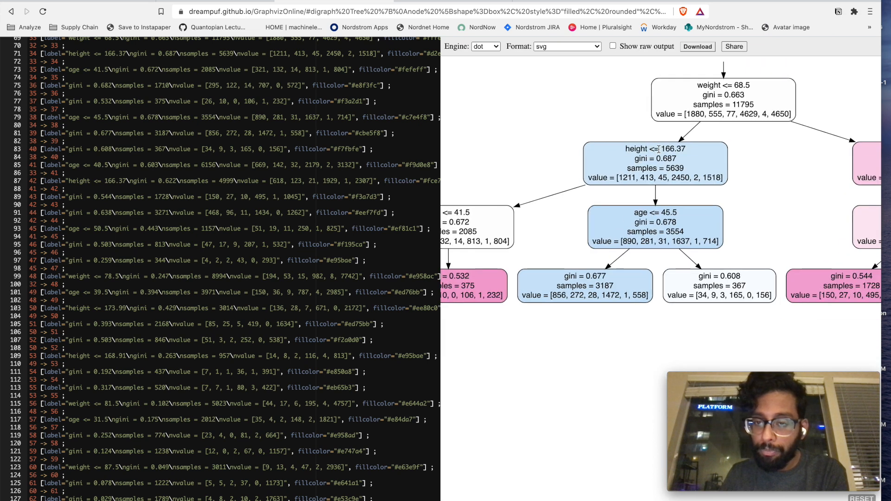
# Scroll GraphvizOnline's rendered tree, rooted at weight <= 68.5
pyautogui.scroll(-3)
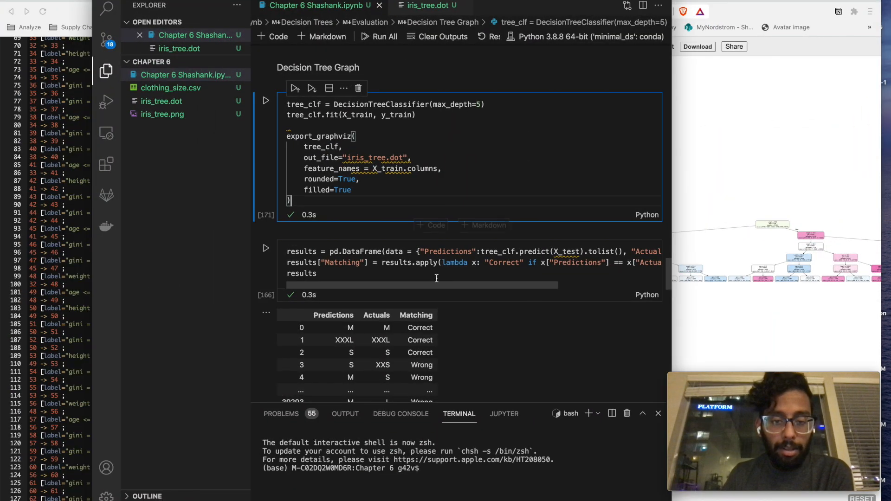
pyautogui.scroll(-3)
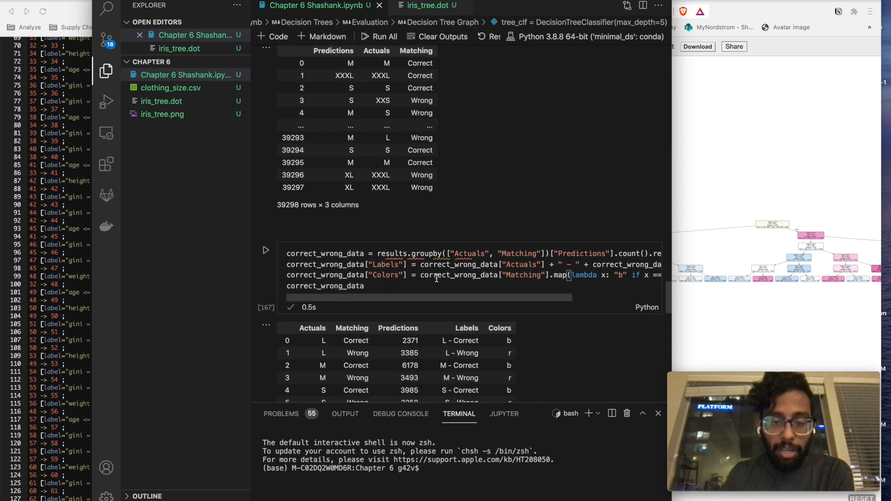
pyautogui.scroll(-3)
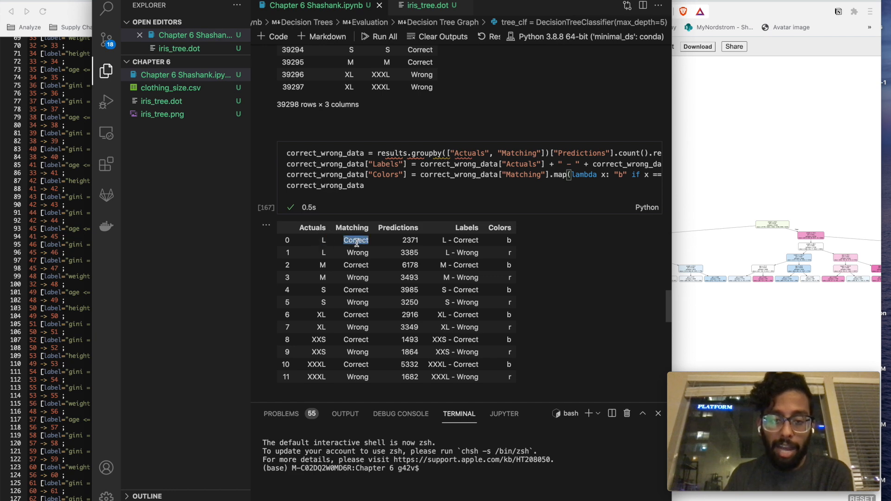
pyautogui.scroll(-3)
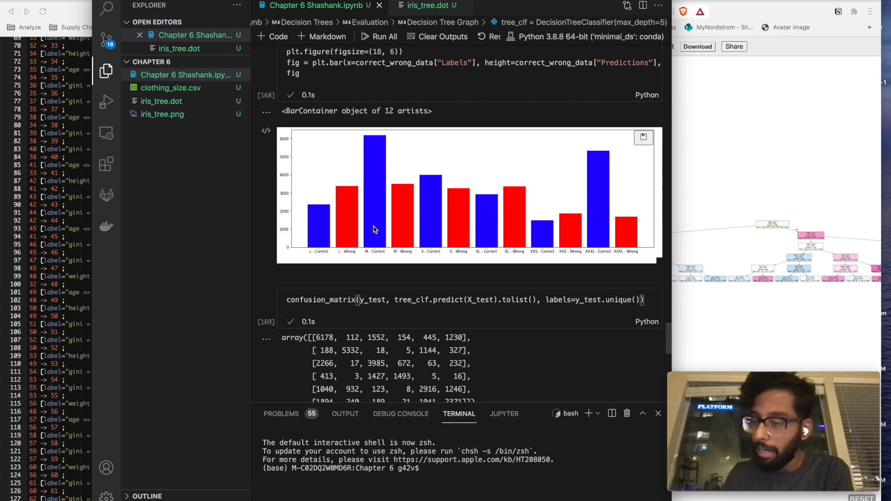
pyautogui.moveTo(607, 238)
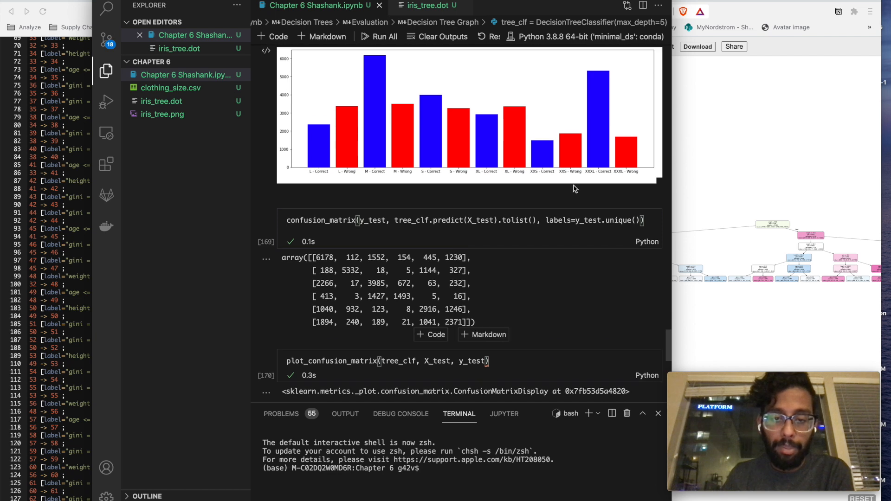
pyautogui.scroll(-3)
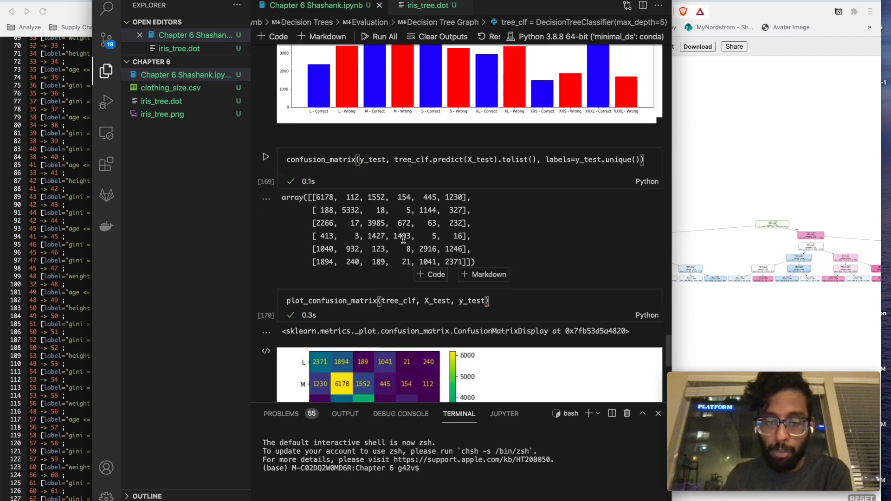
pyautogui.scroll(-3)
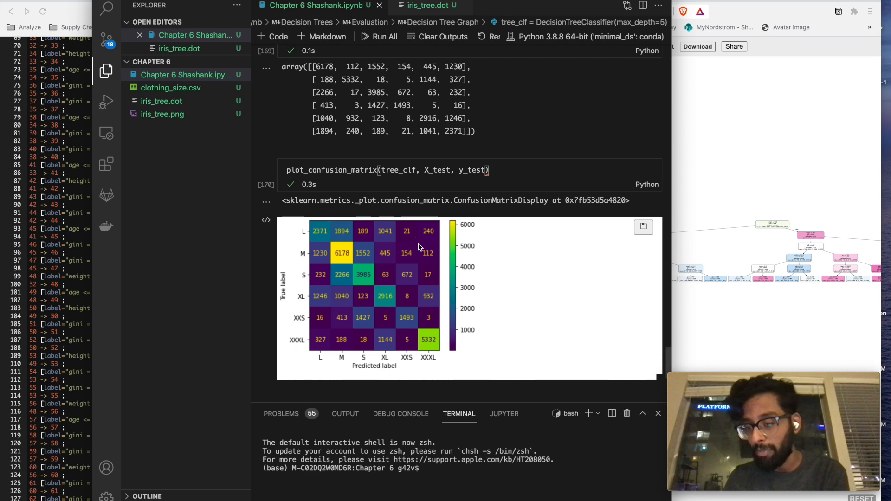